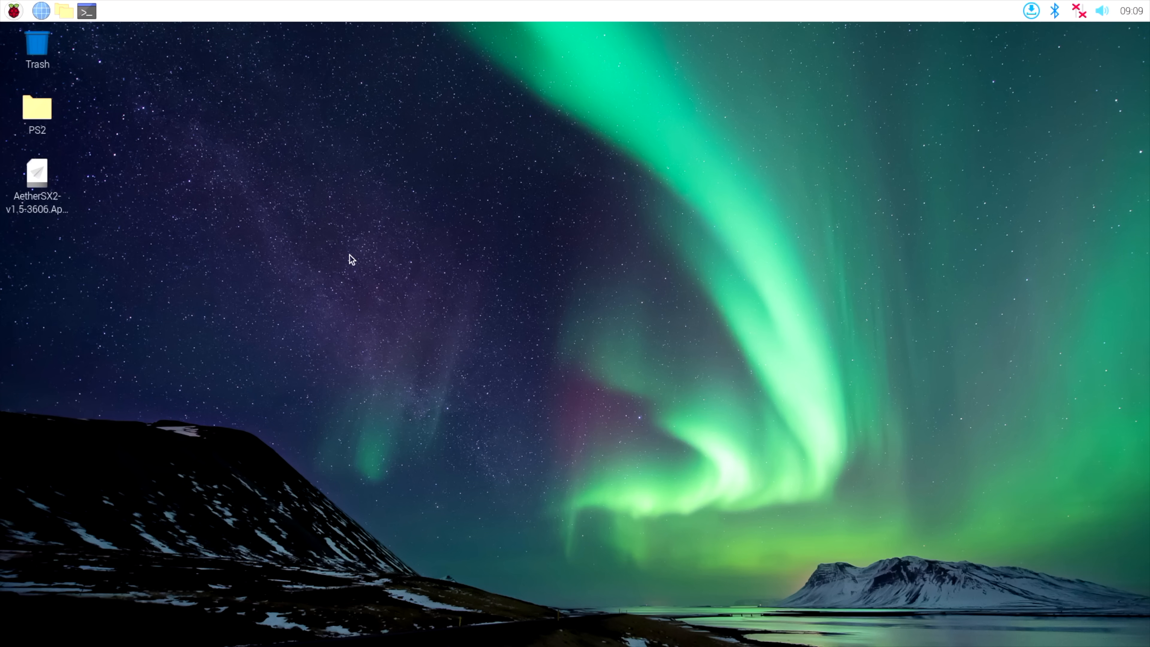
mouse_move(339, 248)
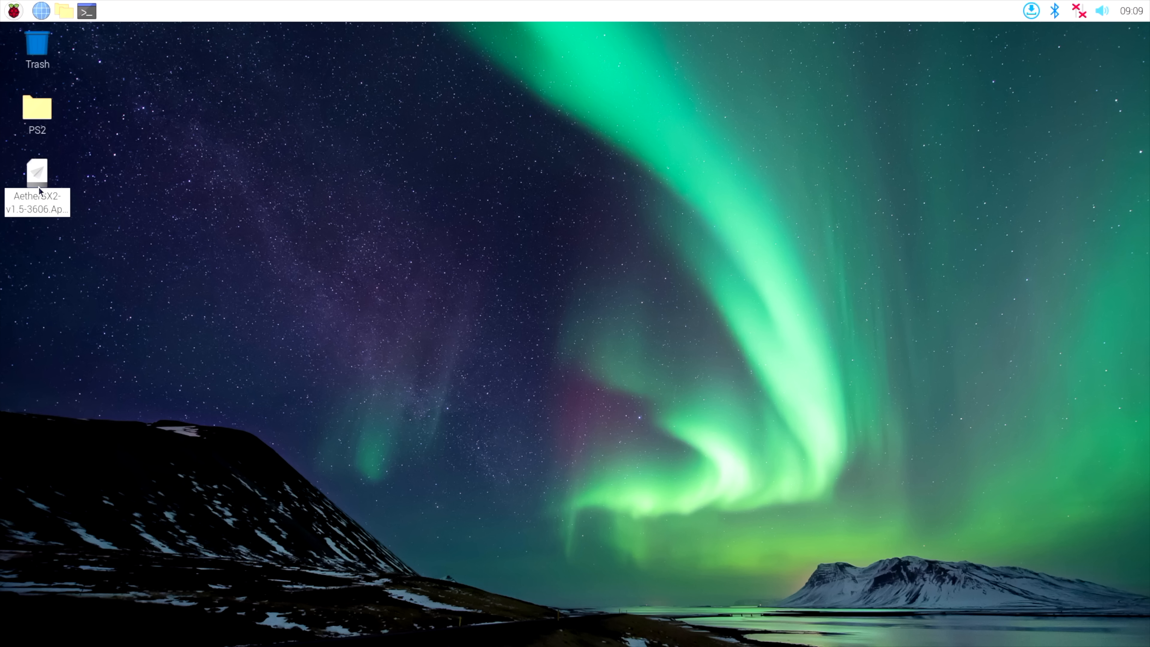
mouse_move(575, 363)
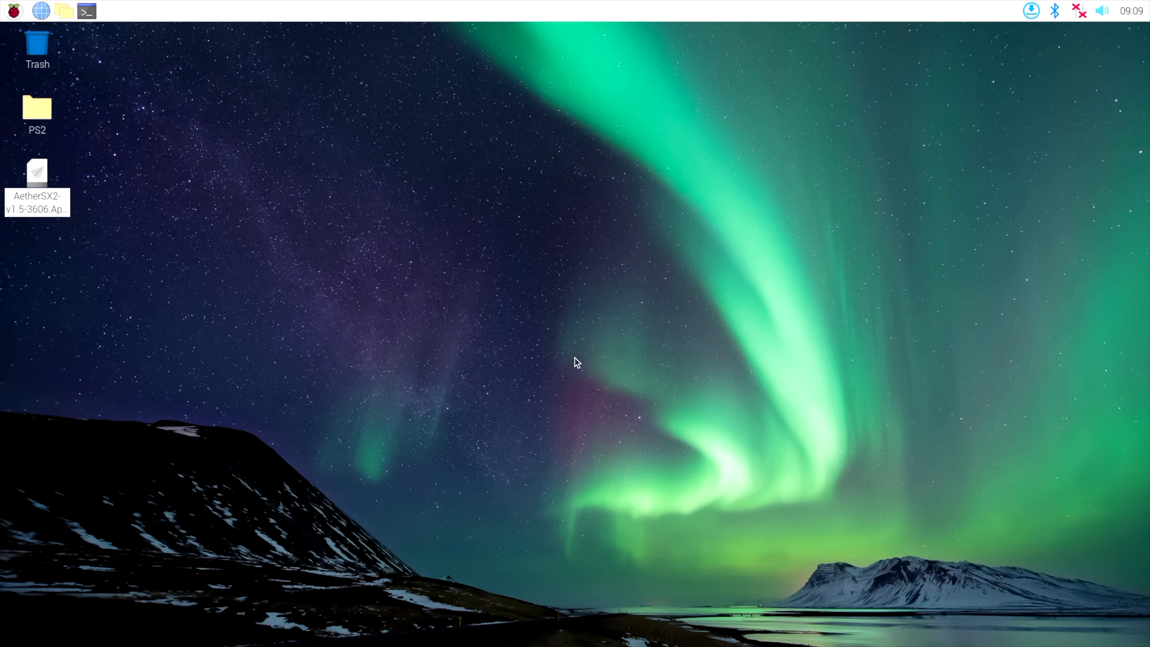
- Launch the AetherSX2 emulator from its desktop AppImage to show the PS2 game library
double_click(37, 173)
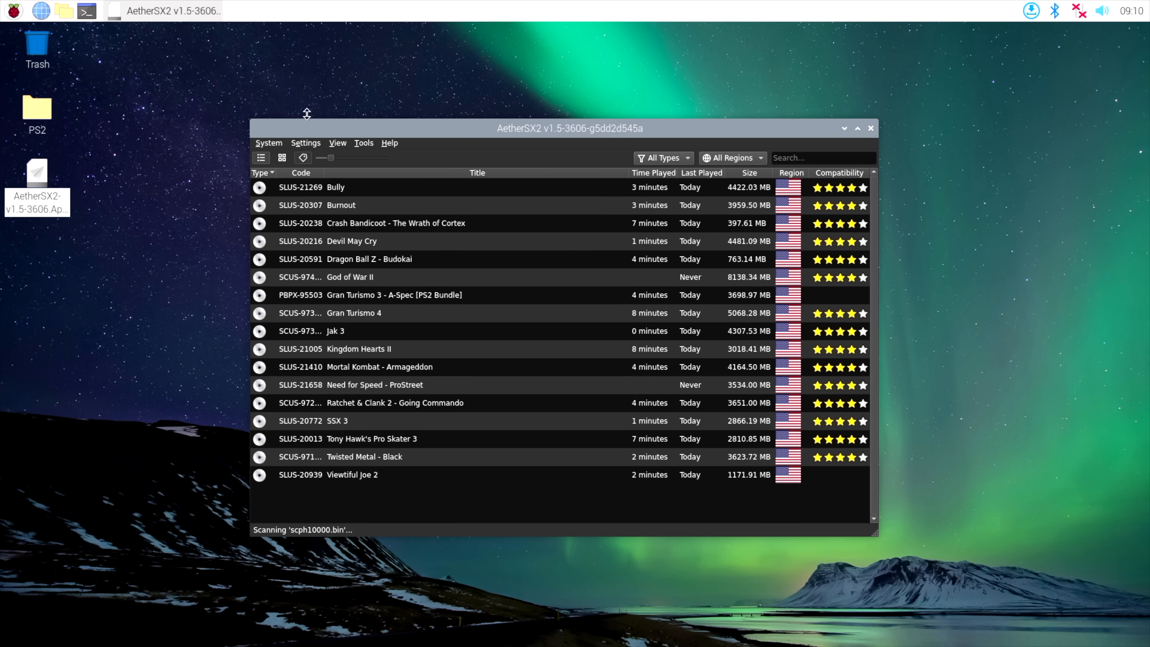
mouse_move(331, 105)
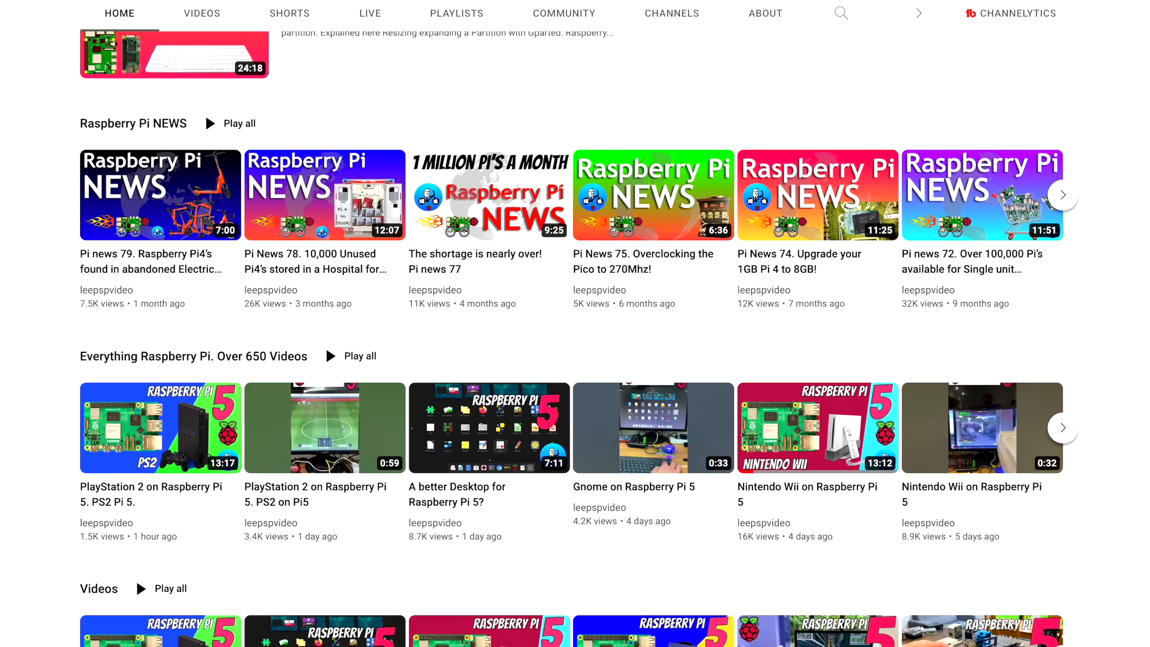
- Scroll down the YouTube channel page of Raspberry Pi videos
scroll("down", 3)
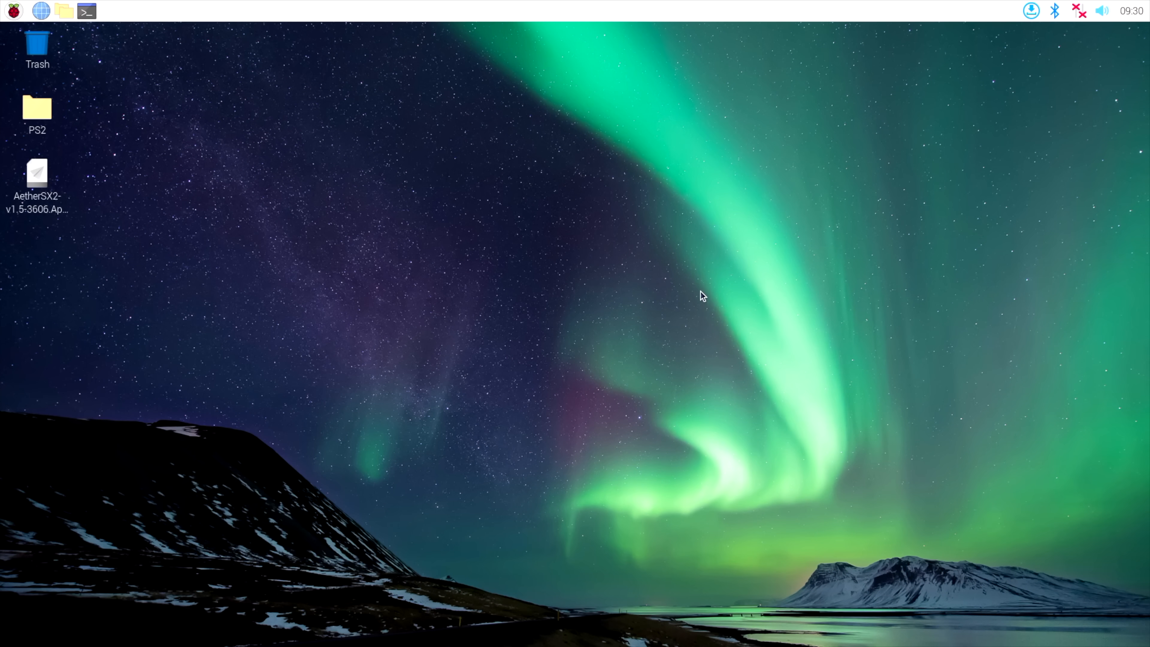
left_click(112, 10)
type("neofetch")
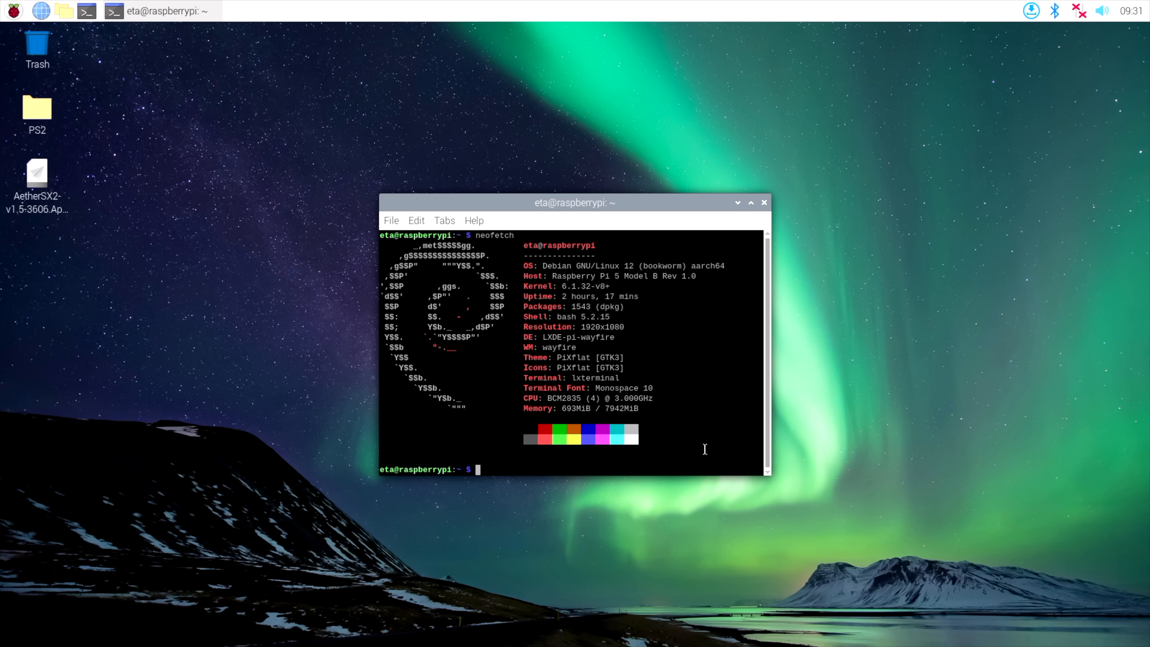
mouse_move(705, 451)
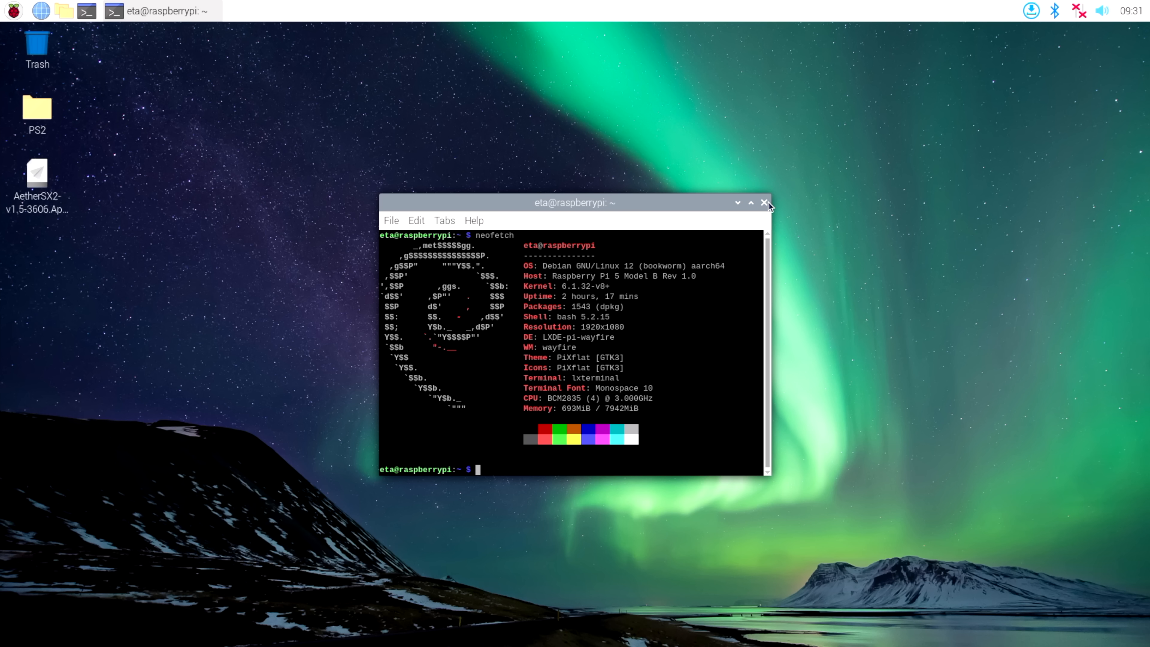
left_click(765, 203)
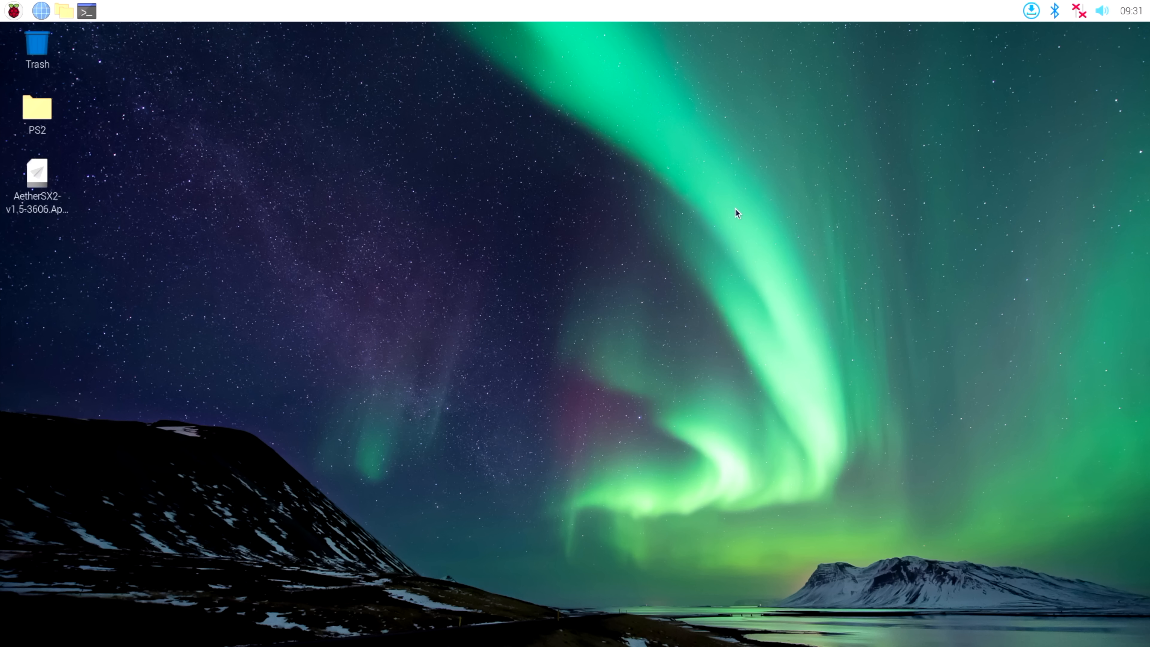
- Relaunch AetherSX2, confirm Execute, and bring up System > Settings on the Emulation page
double_click(36, 174)
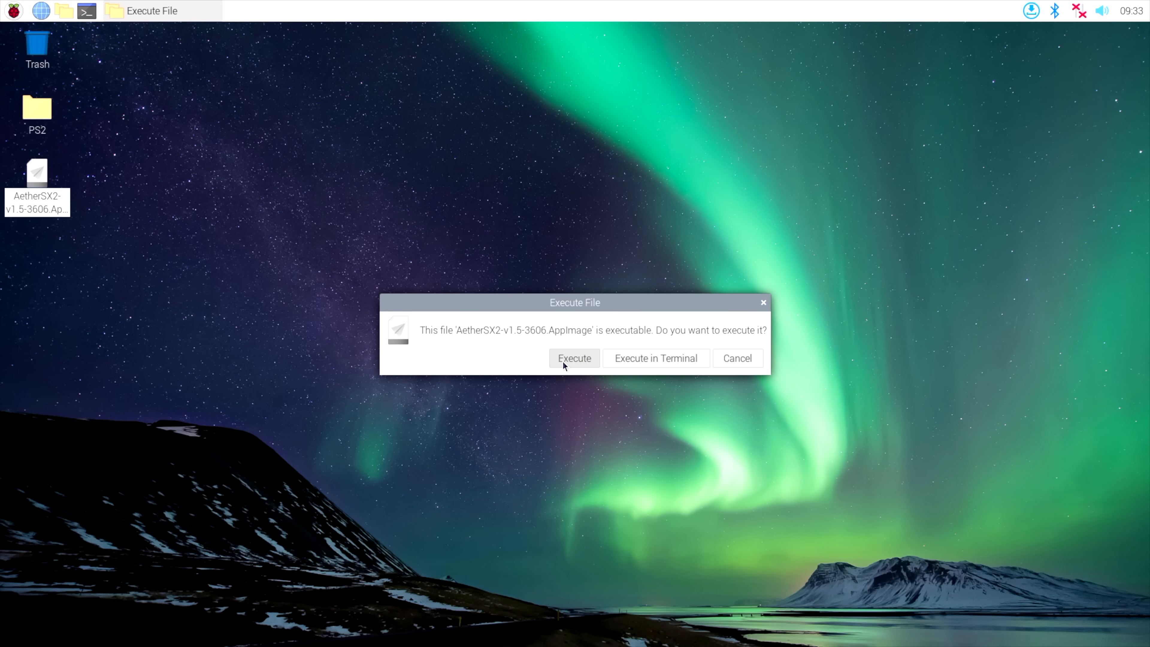
left_click(575, 358)
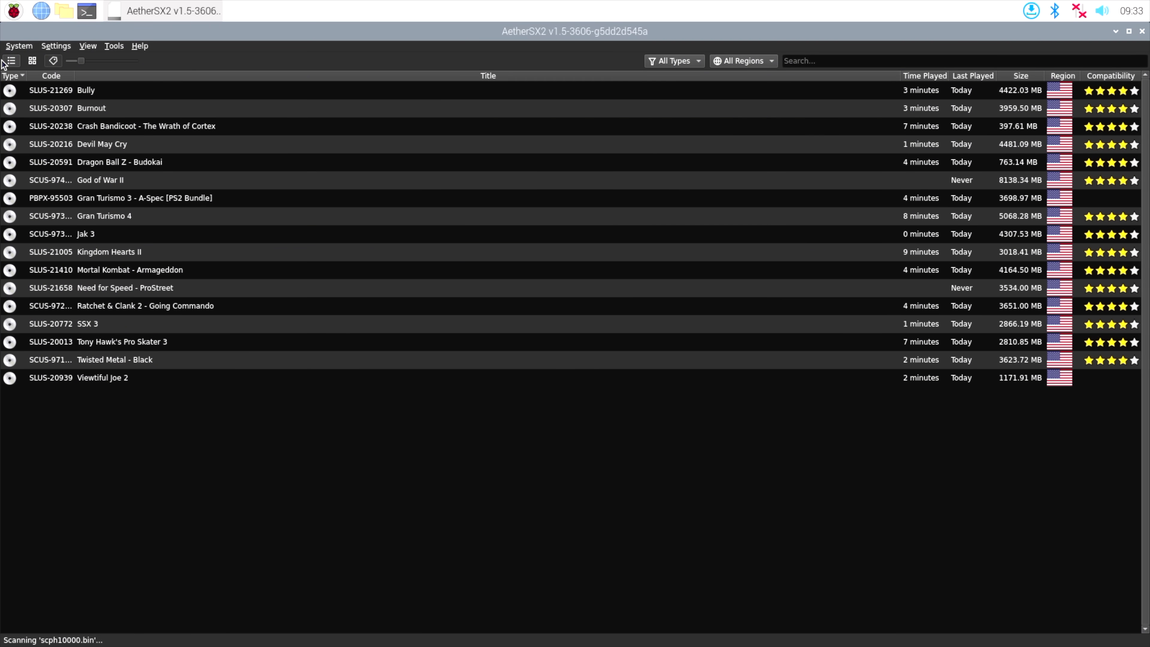
left_click(19, 45)
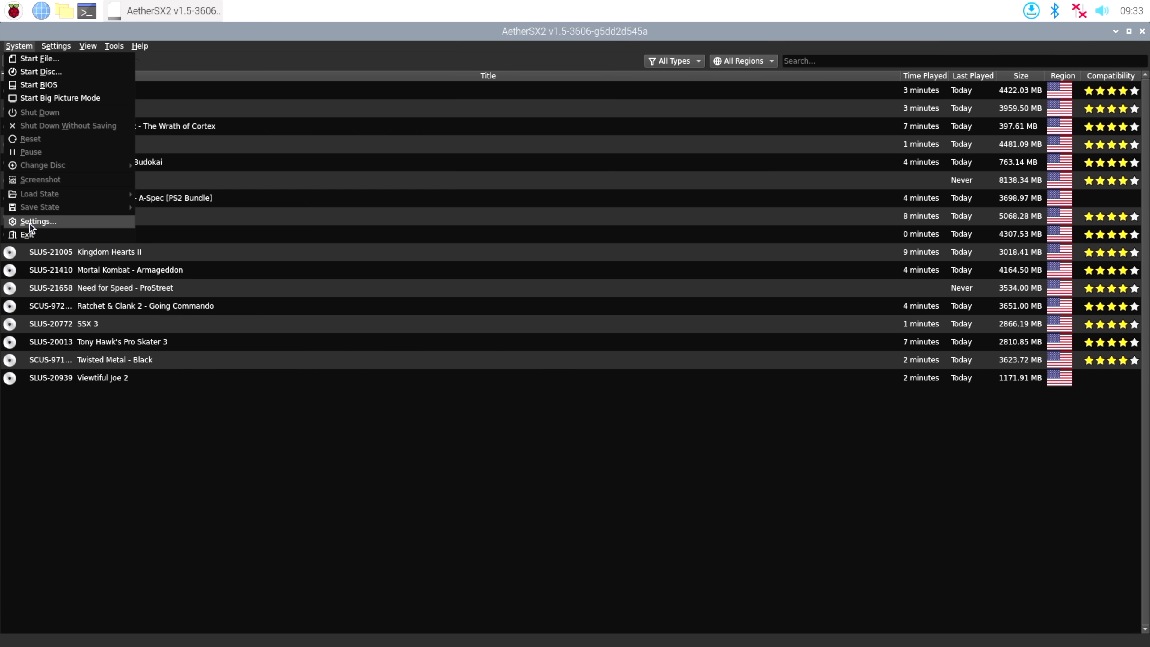
left_click(36, 221)
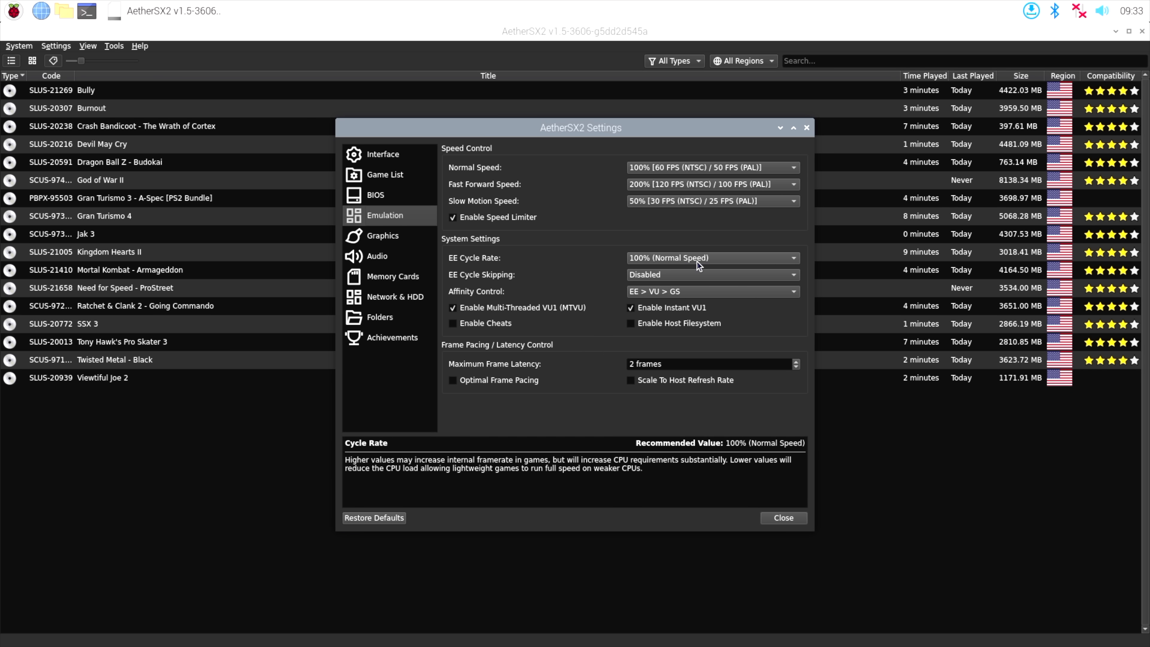
mouse_move(675, 287)
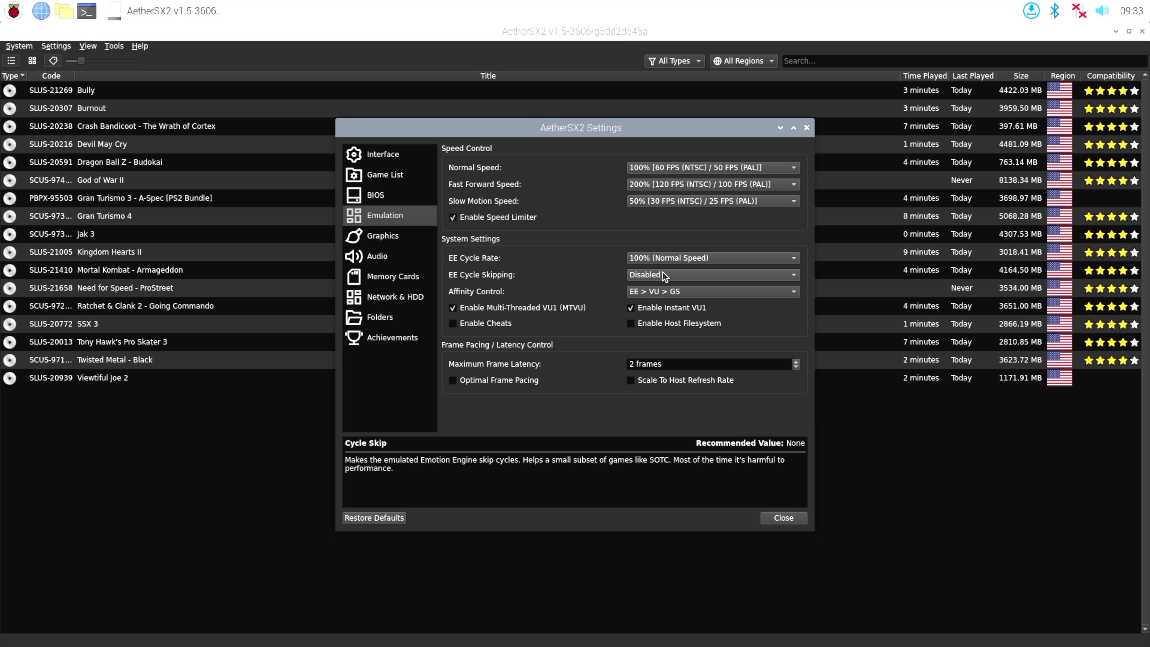
mouse_move(671, 285)
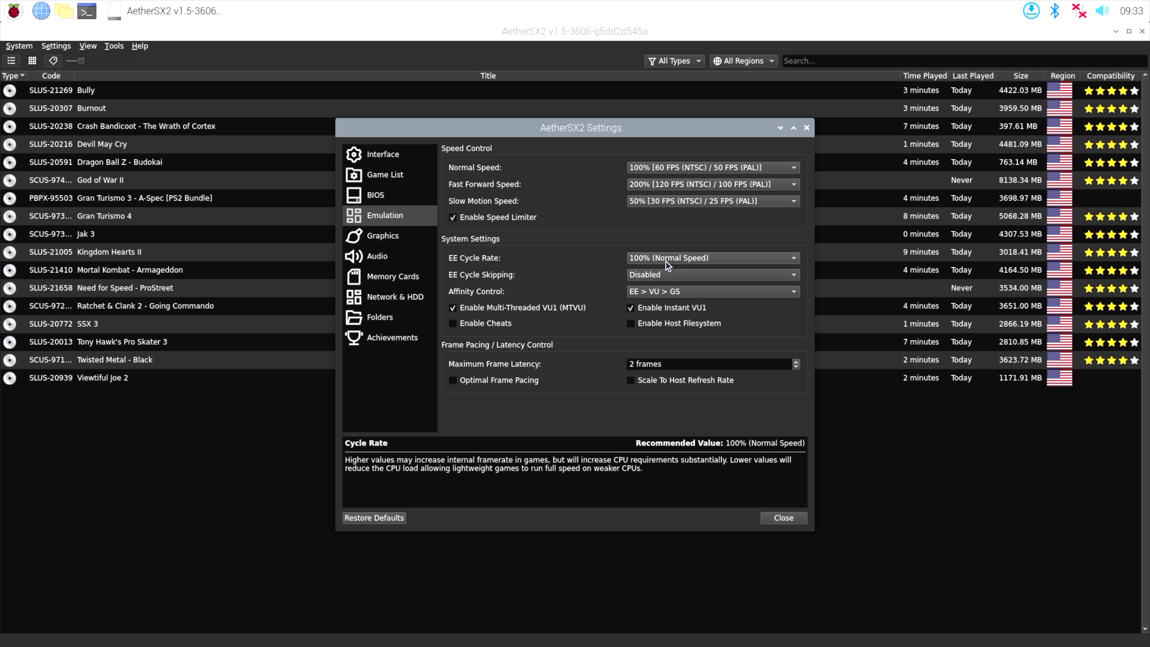
mouse_move(663, 265)
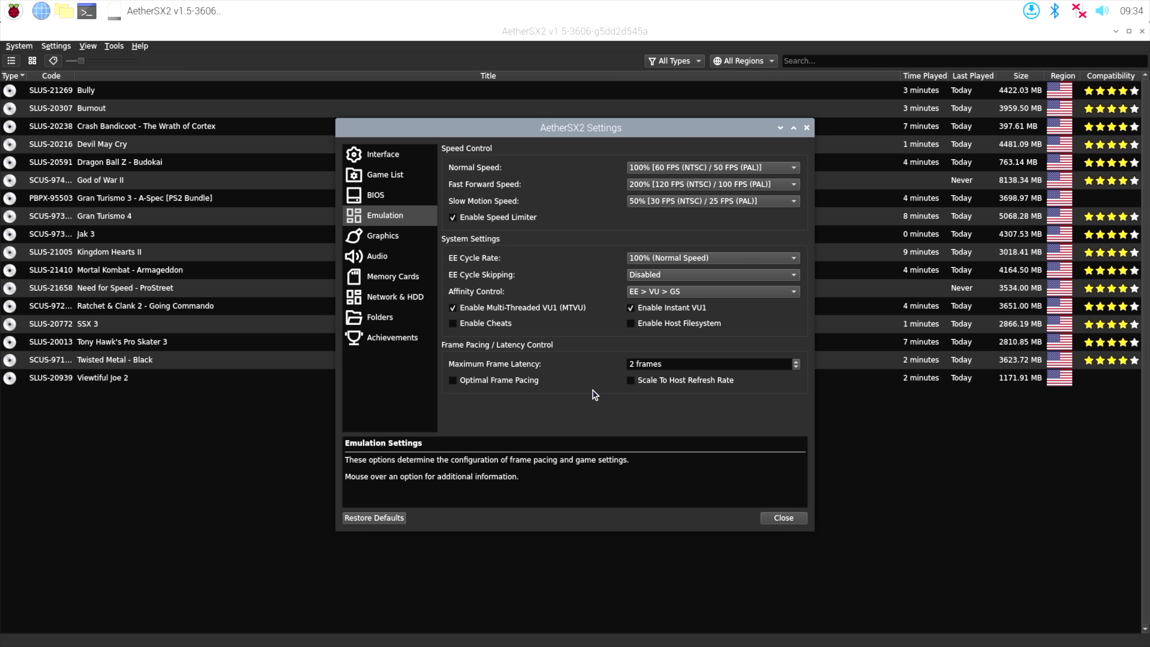
mouse_move(364, 261)
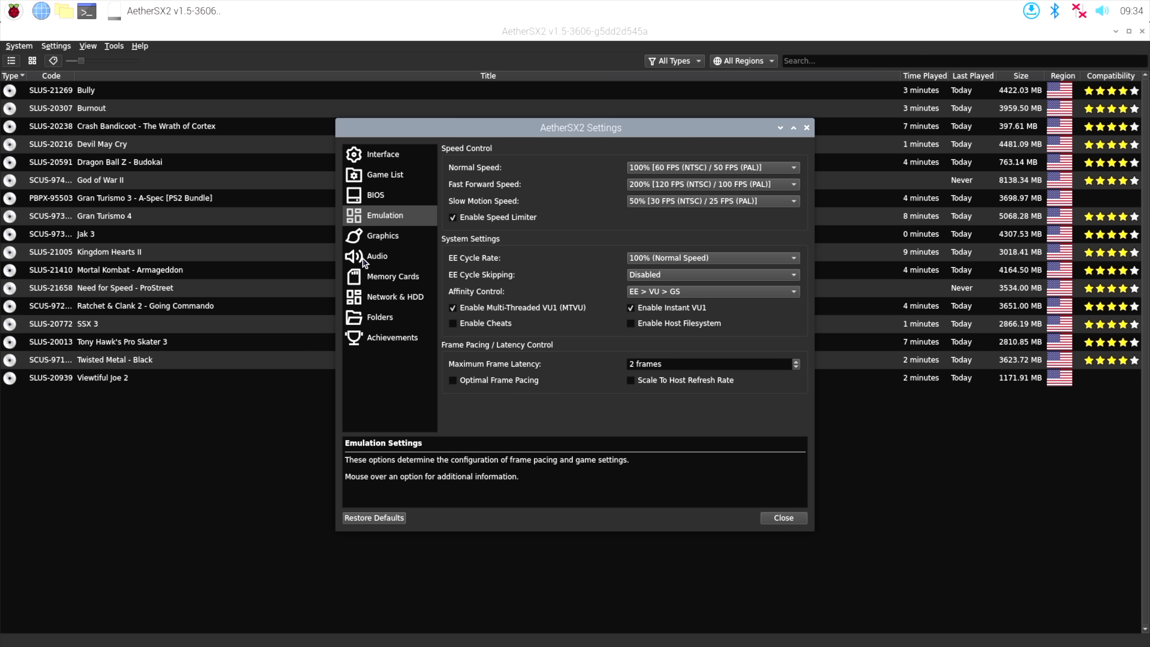
left_click(383, 235)
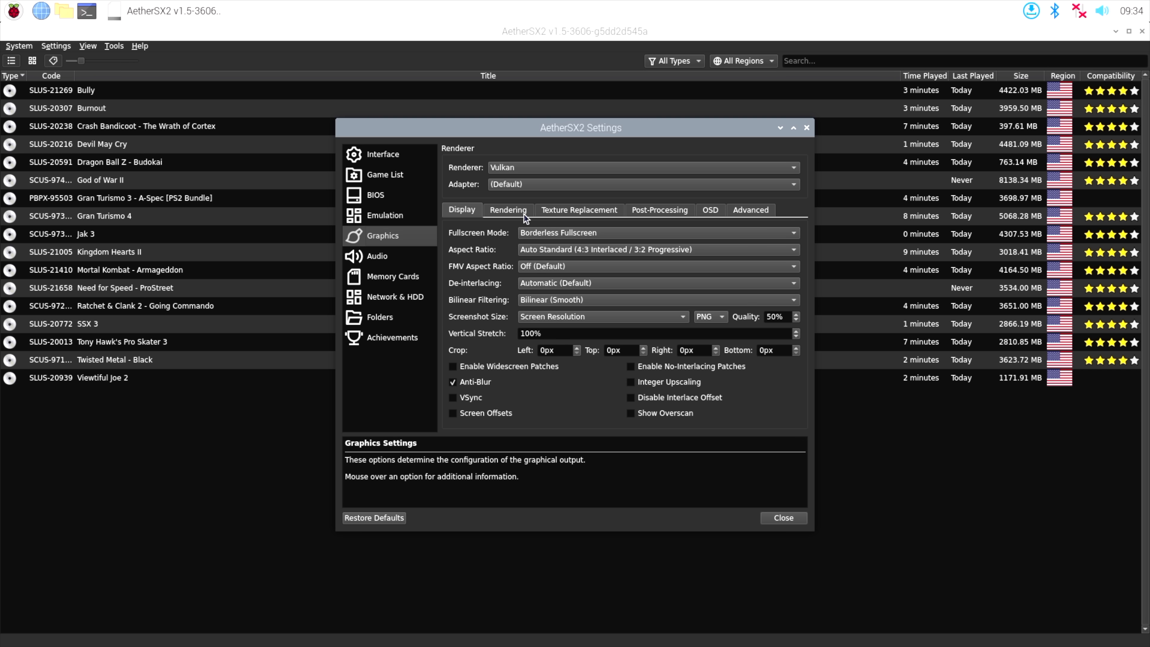
left_click(507, 210)
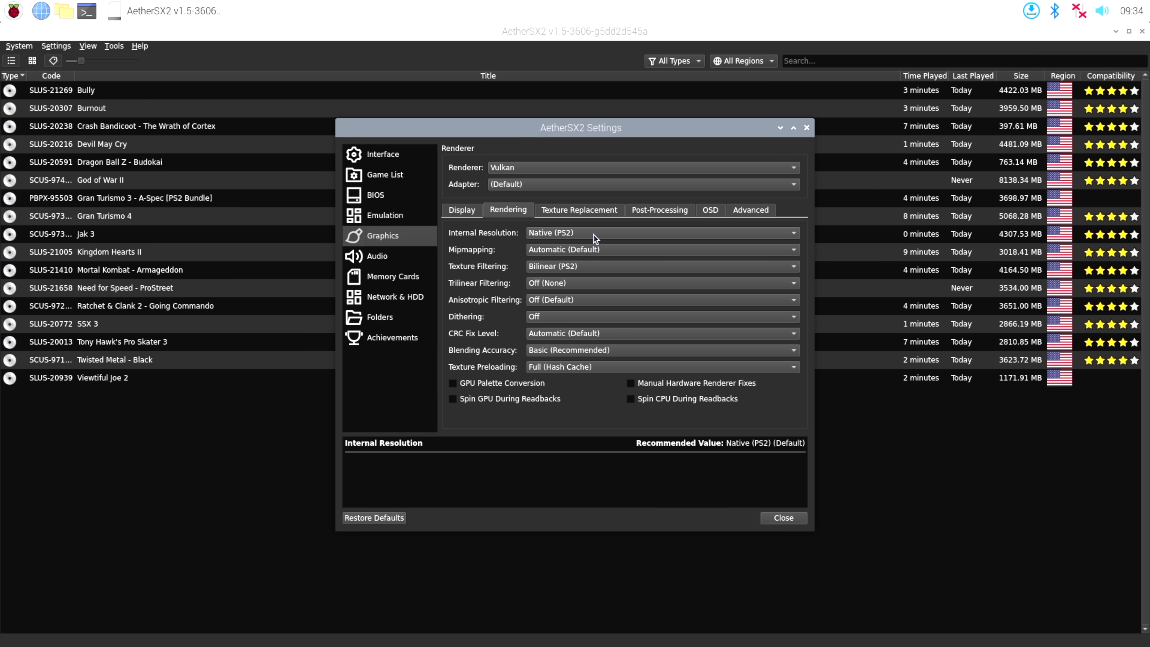
left_click(708, 210)
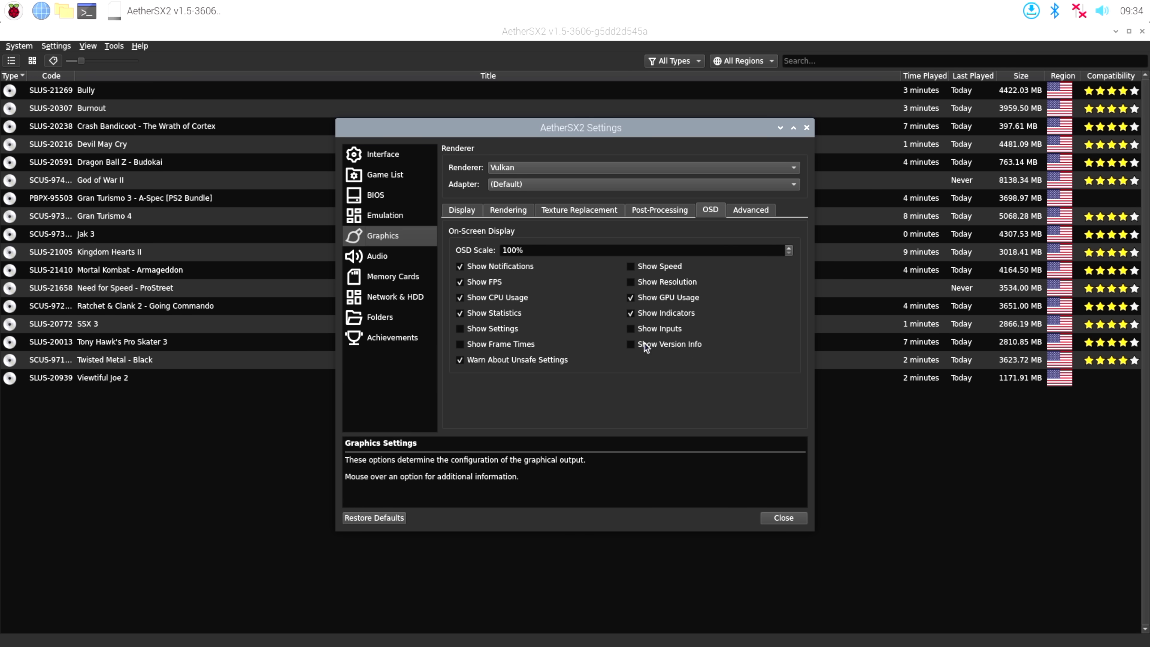
left_click(461, 210)
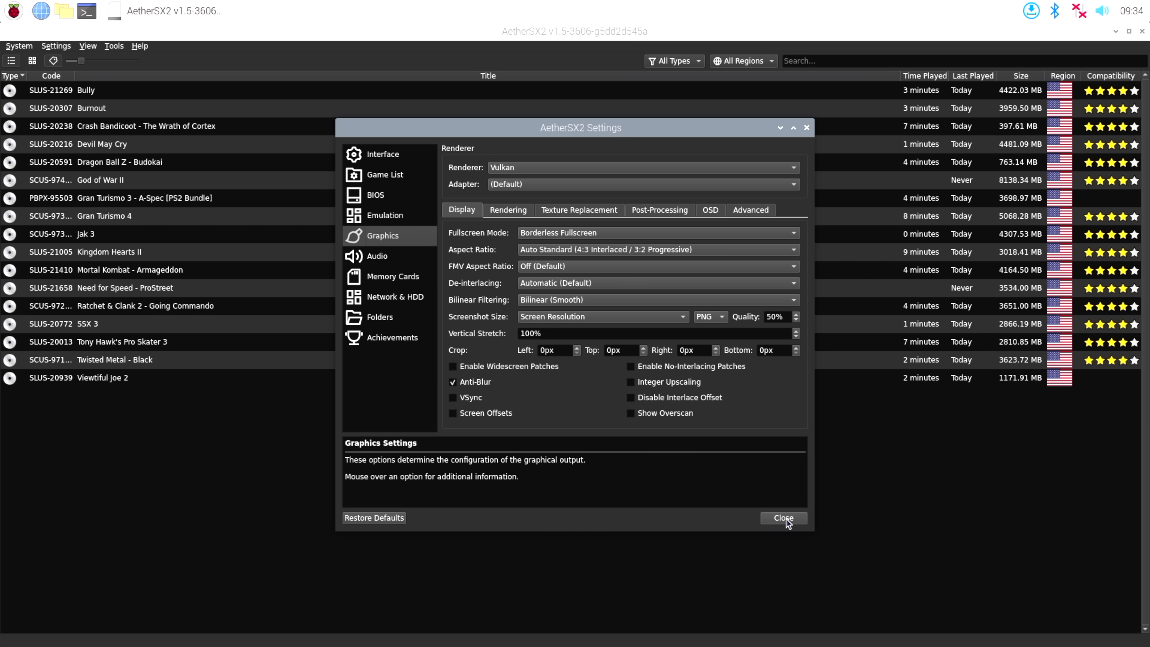
left_click(782, 518)
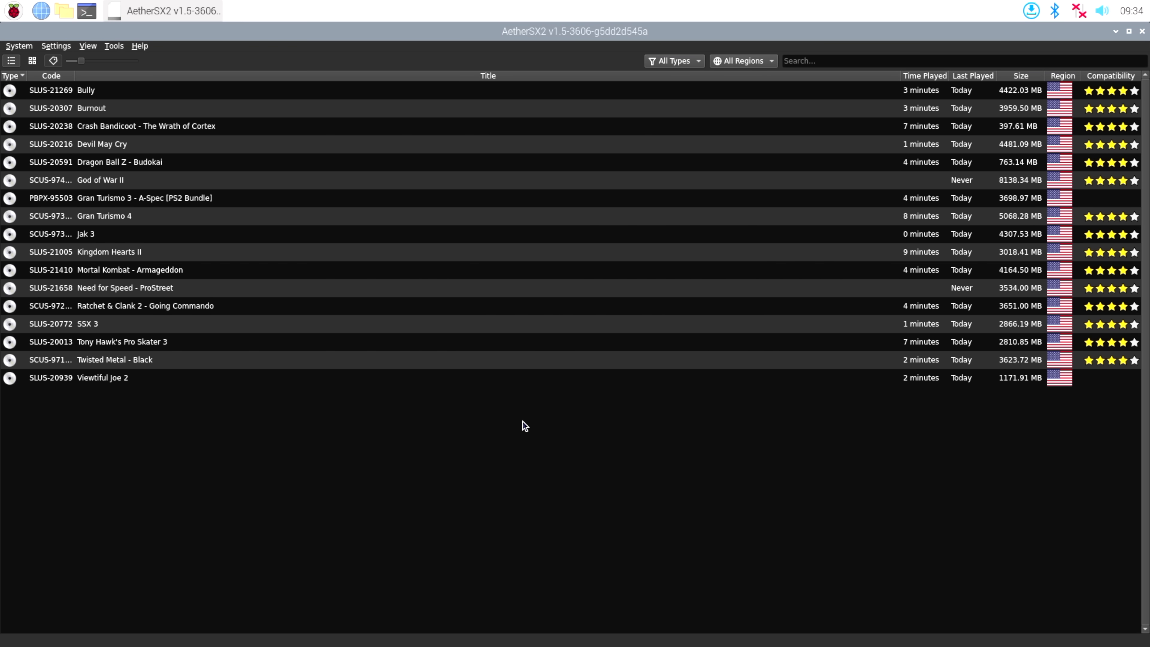
mouse_move(531, 33)
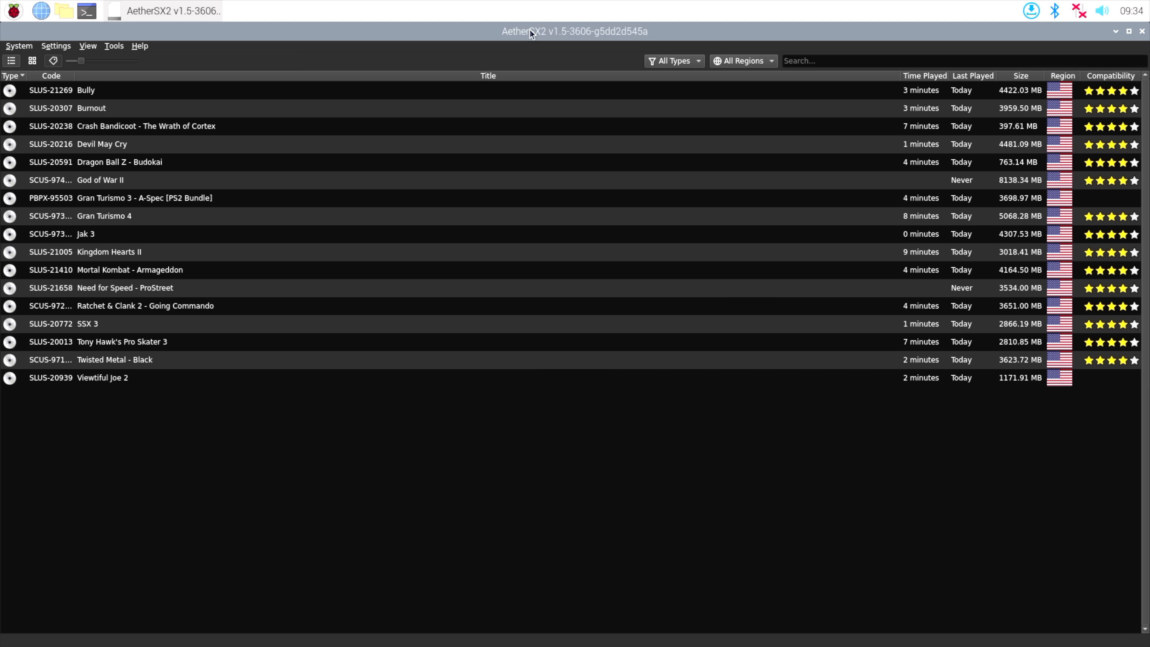
mouse_move(617, 432)
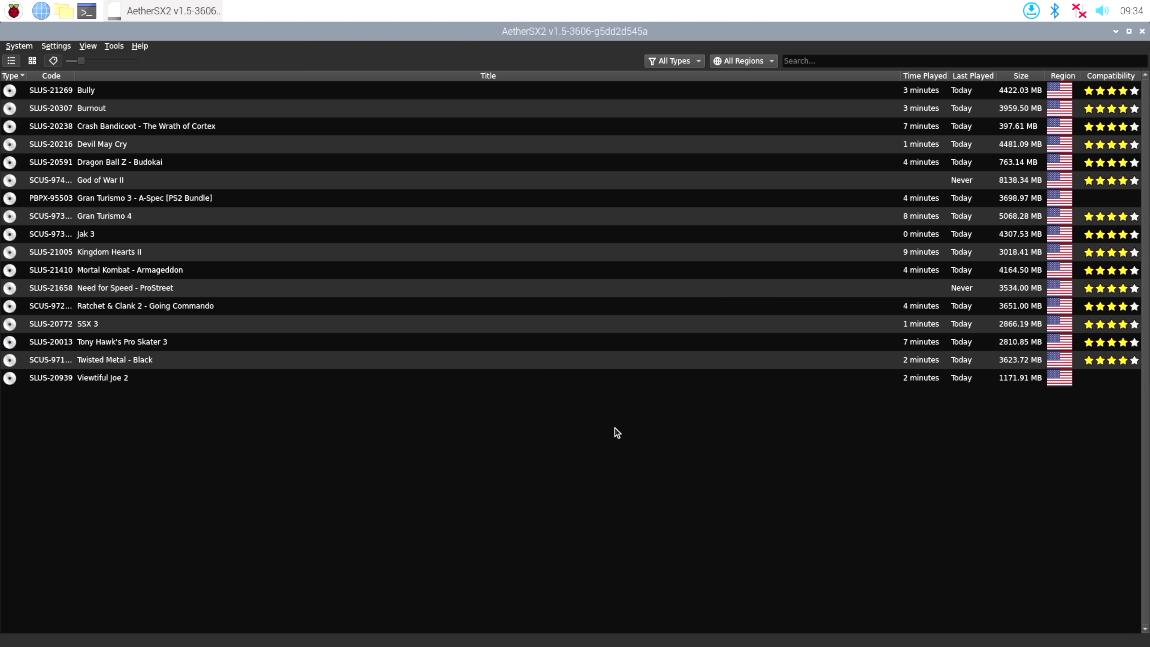
mouse_move(589, 448)
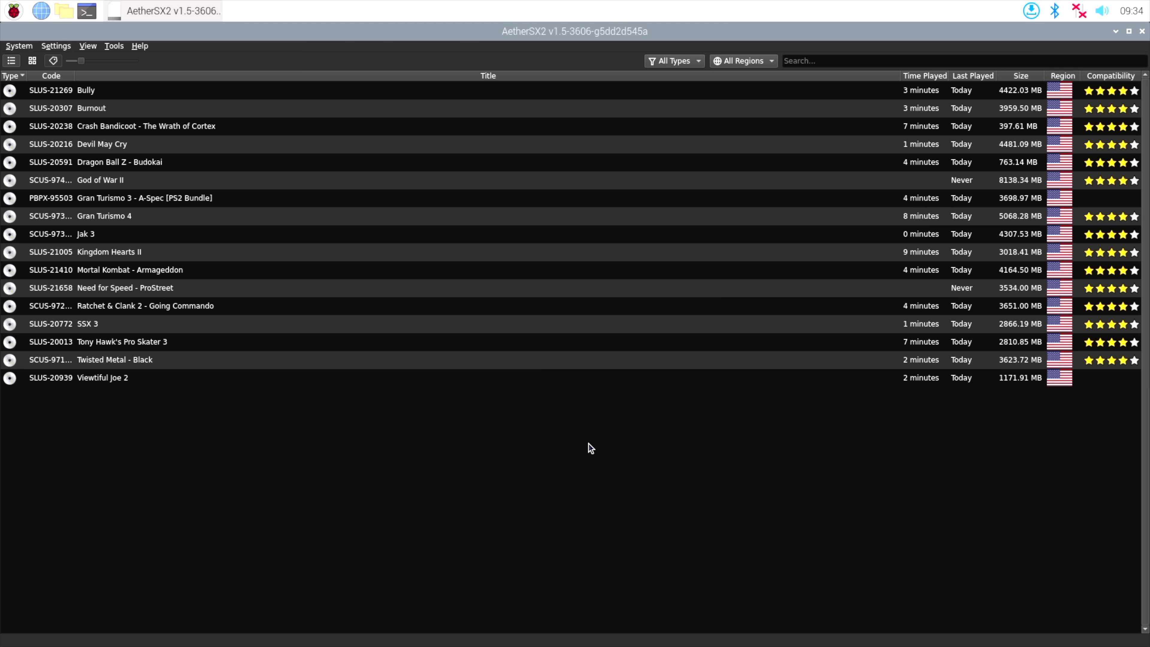
mouse_move(528, 11)
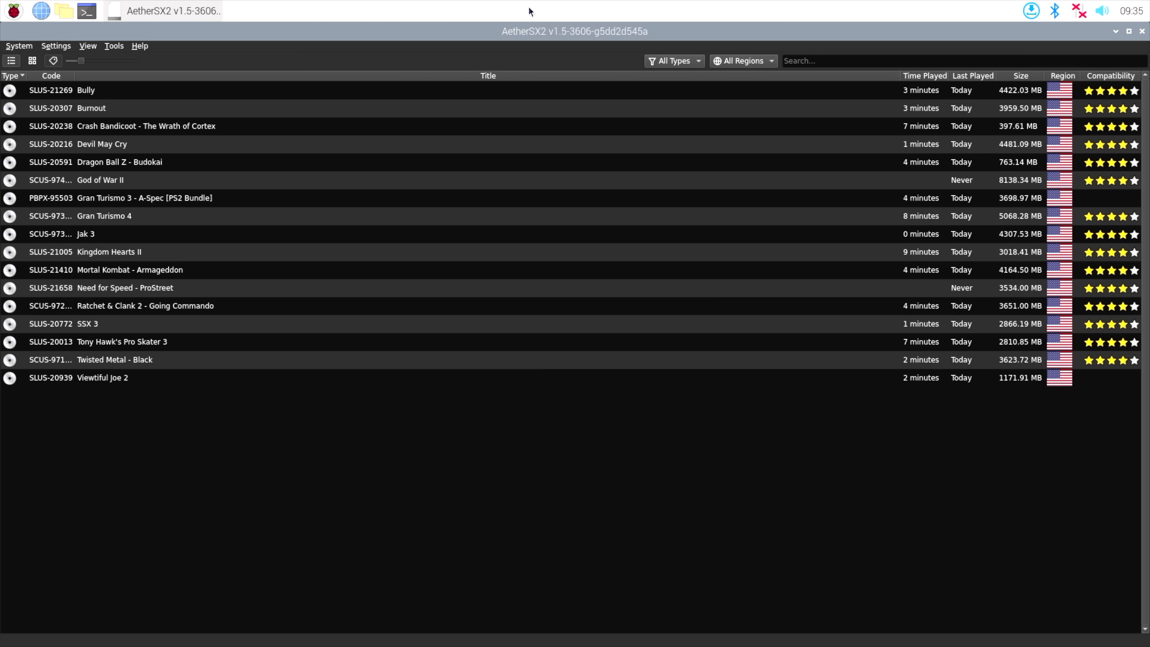
mouse_move(535, 46)
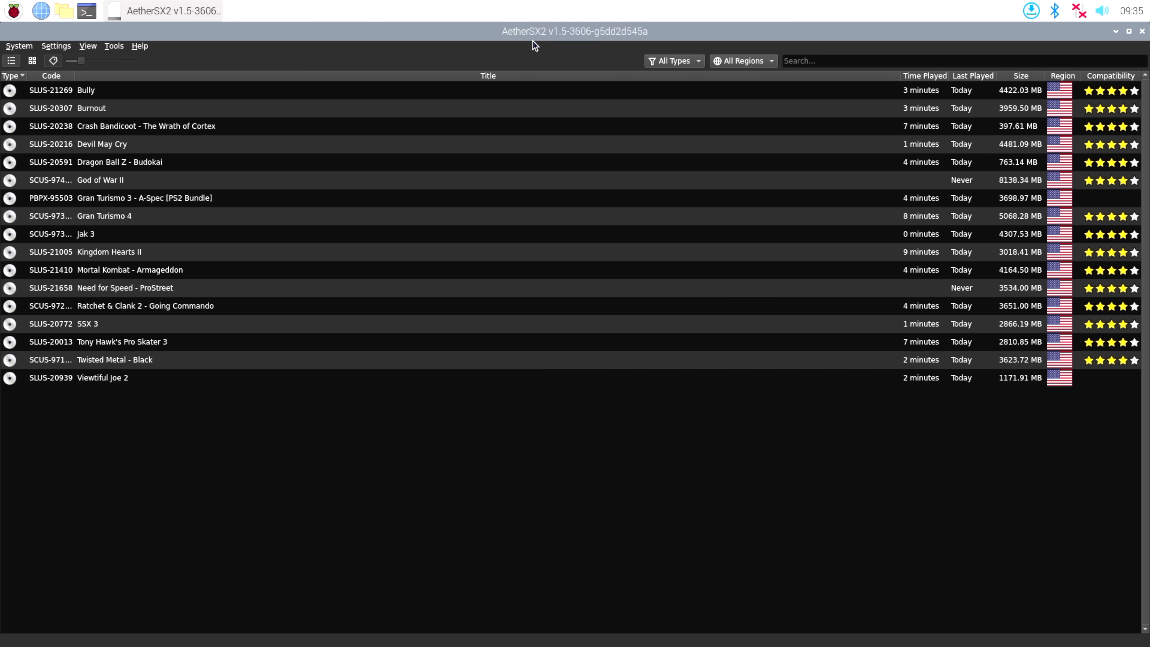
mouse_move(633, 435)
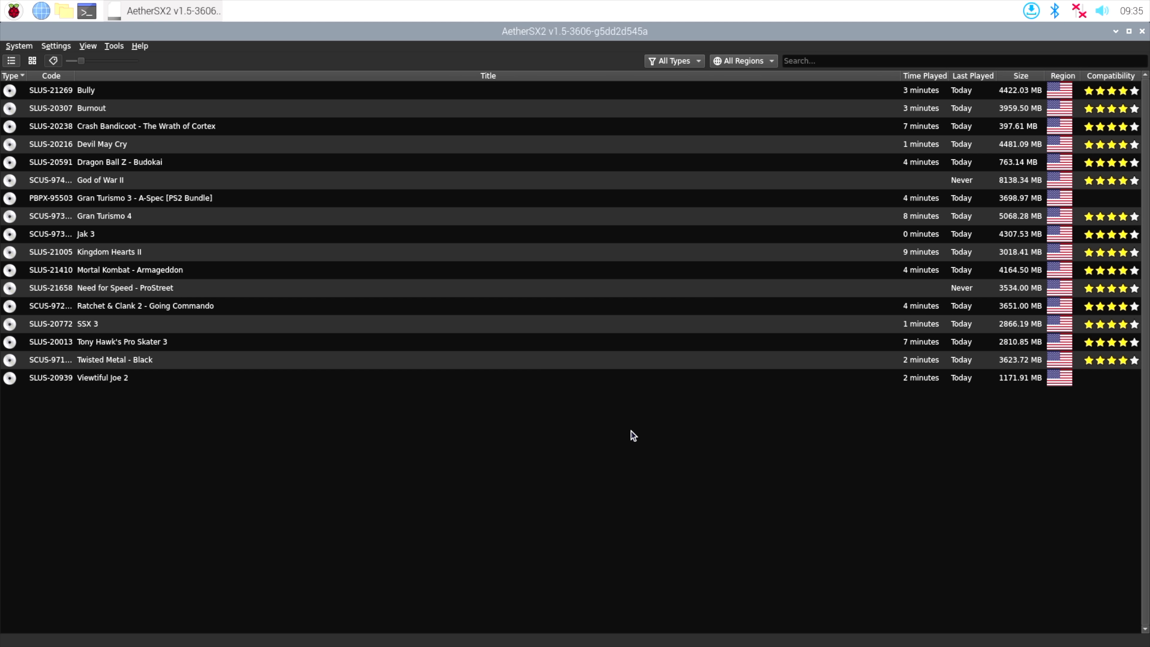
mouse_move(435, 260)
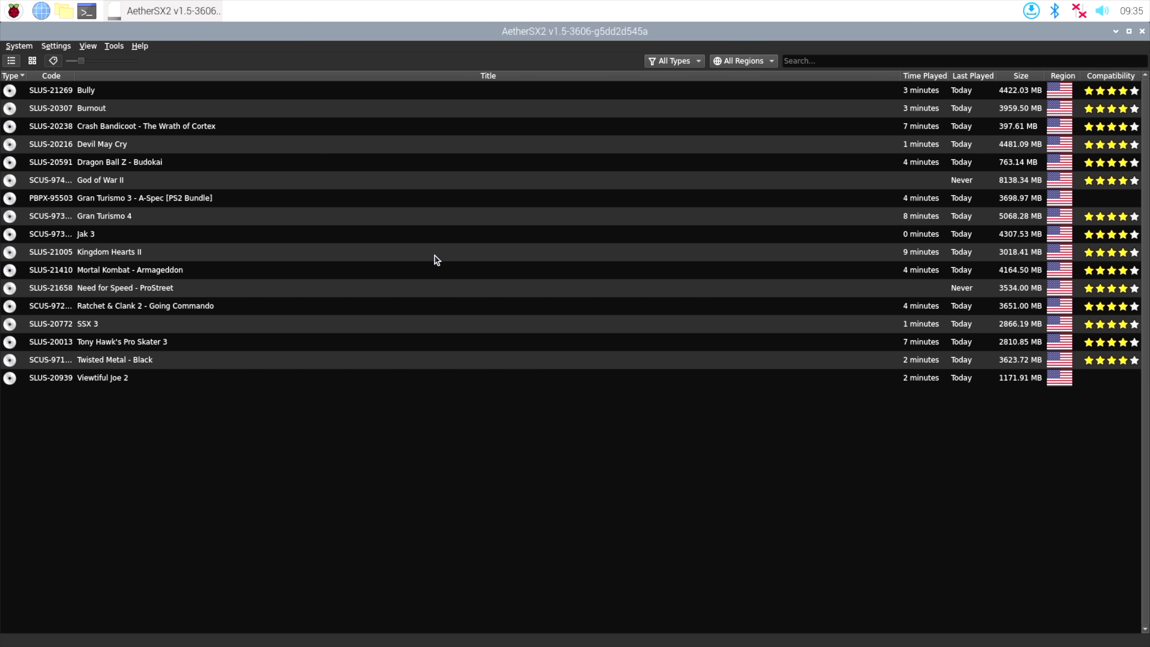
mouse_move(531, 44)
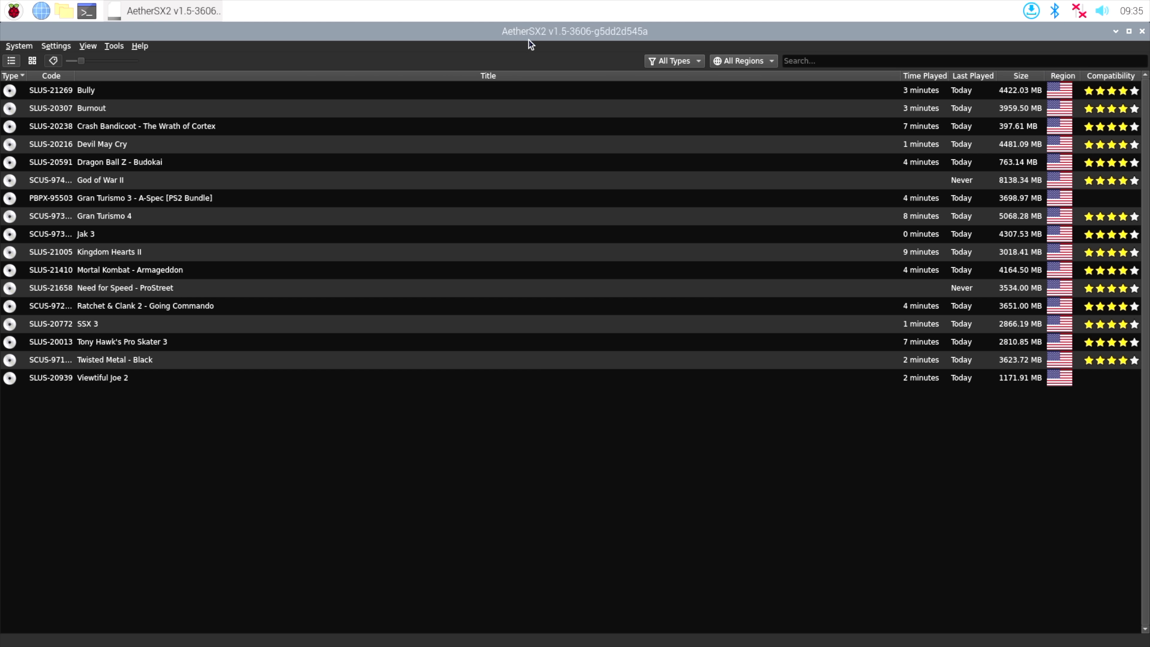
mouse_move(476, 419)
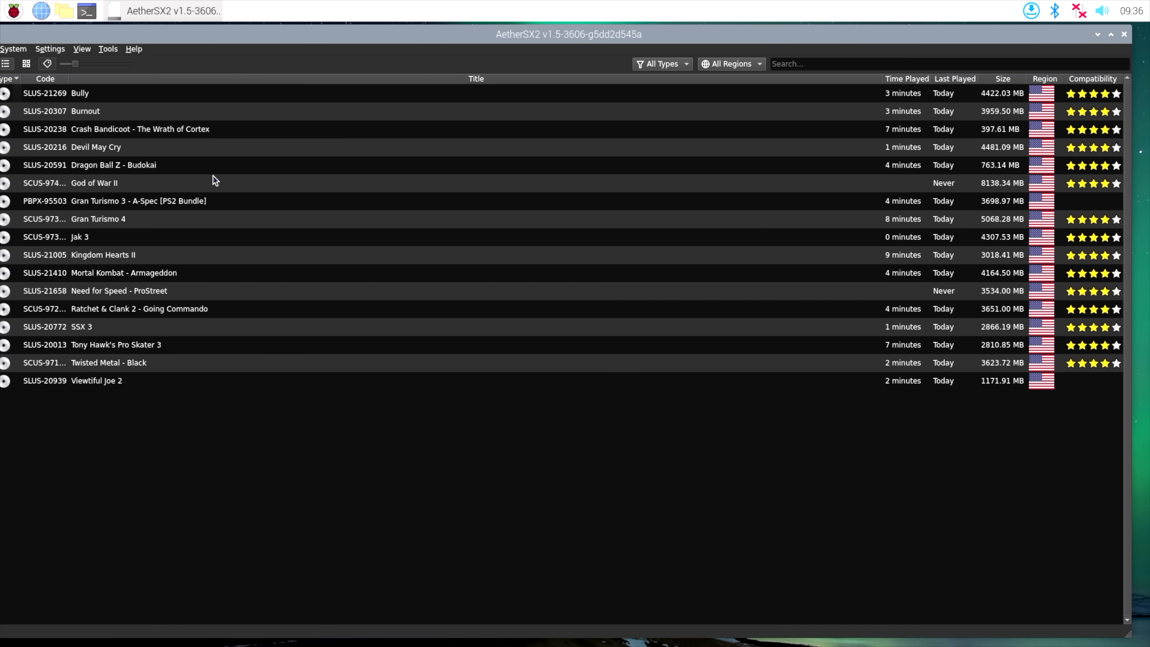
mouse_move(462, 448)
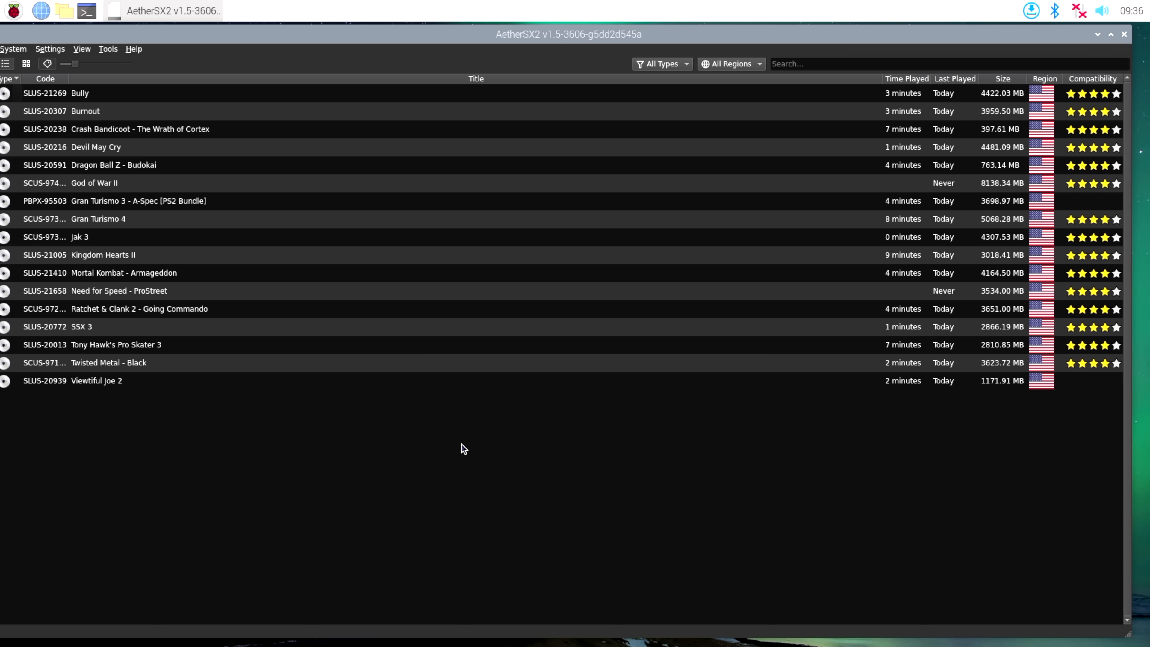
mouse_move(197, 269)
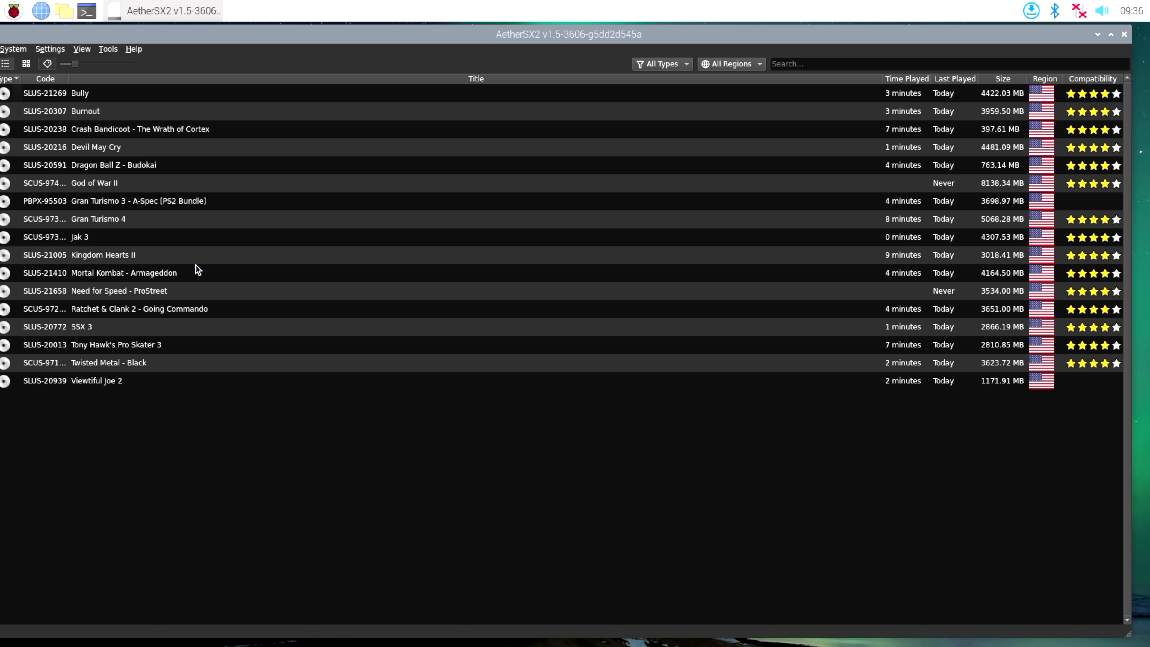
mouse_move(195, 415)
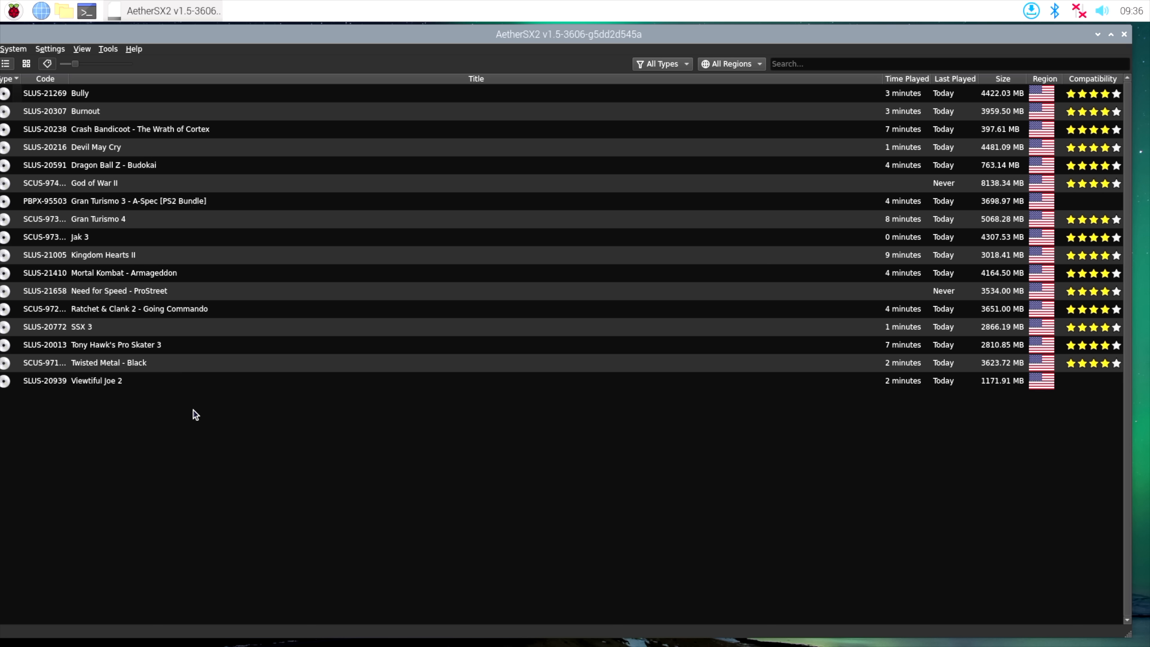
mouse_move(164, 258)
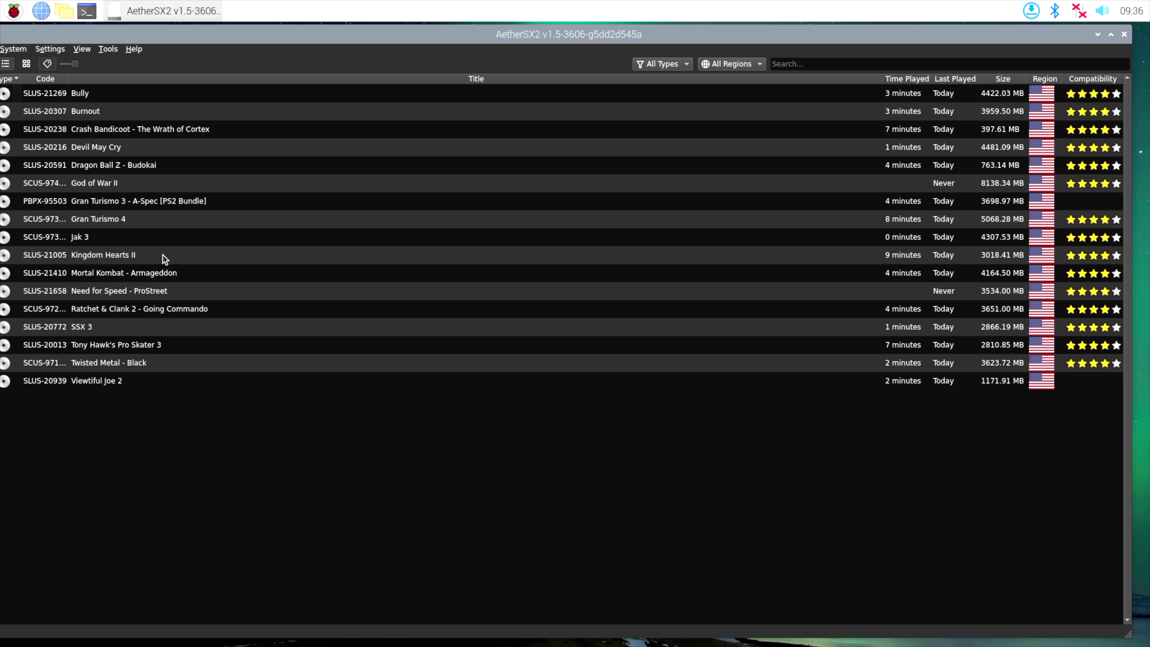
mouse_move(122, 207)
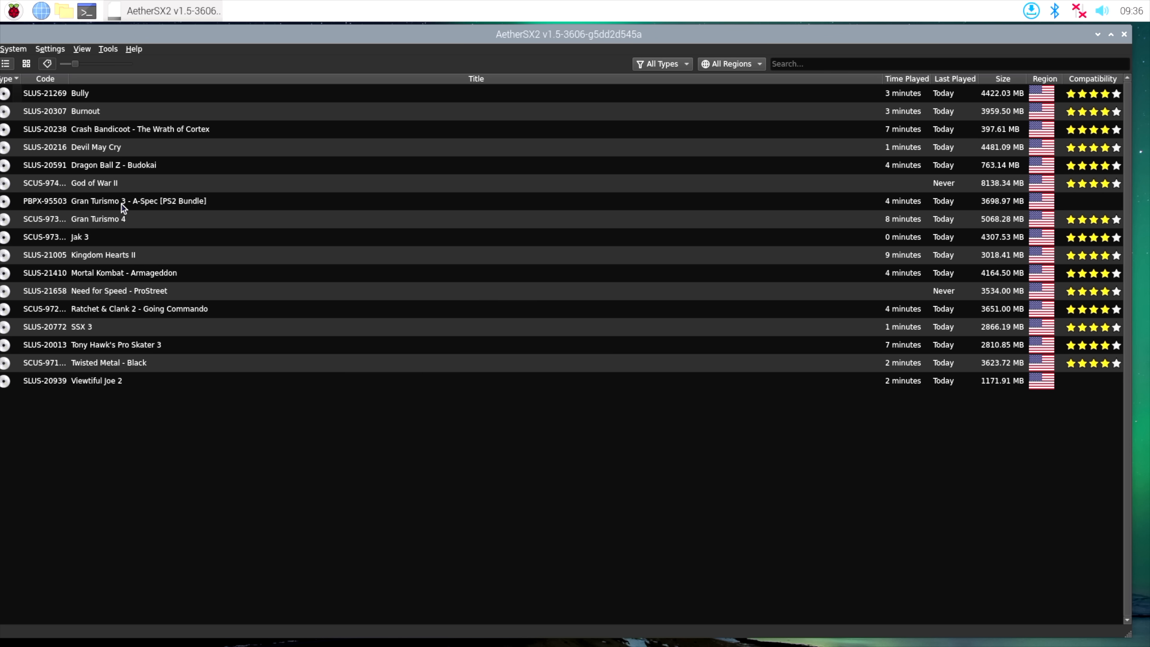
mouse_move(117, 266)
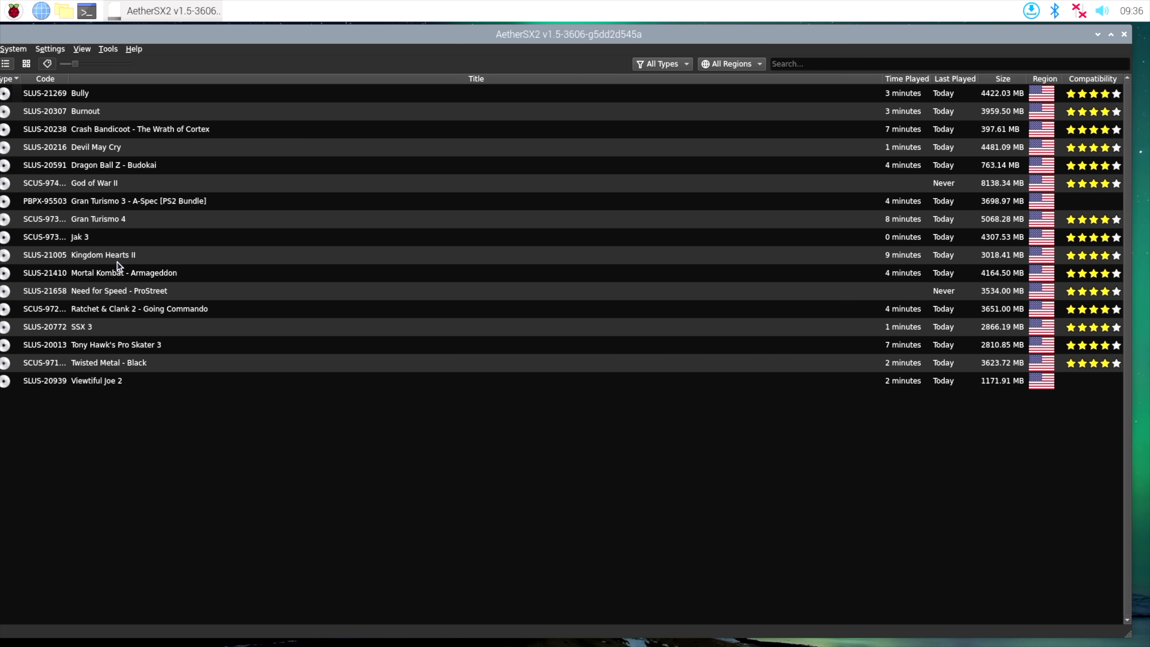
double_click(102, 255)
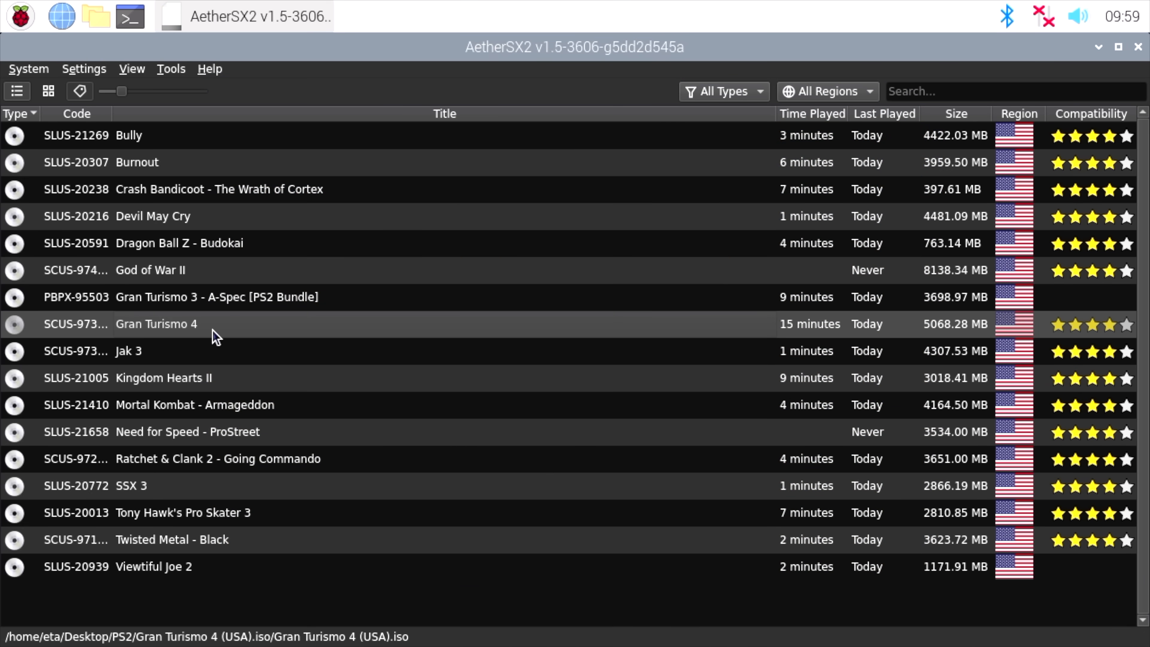
- Boot Gran Turismo 4 from the game list to test-run it
double_click(154, 324)
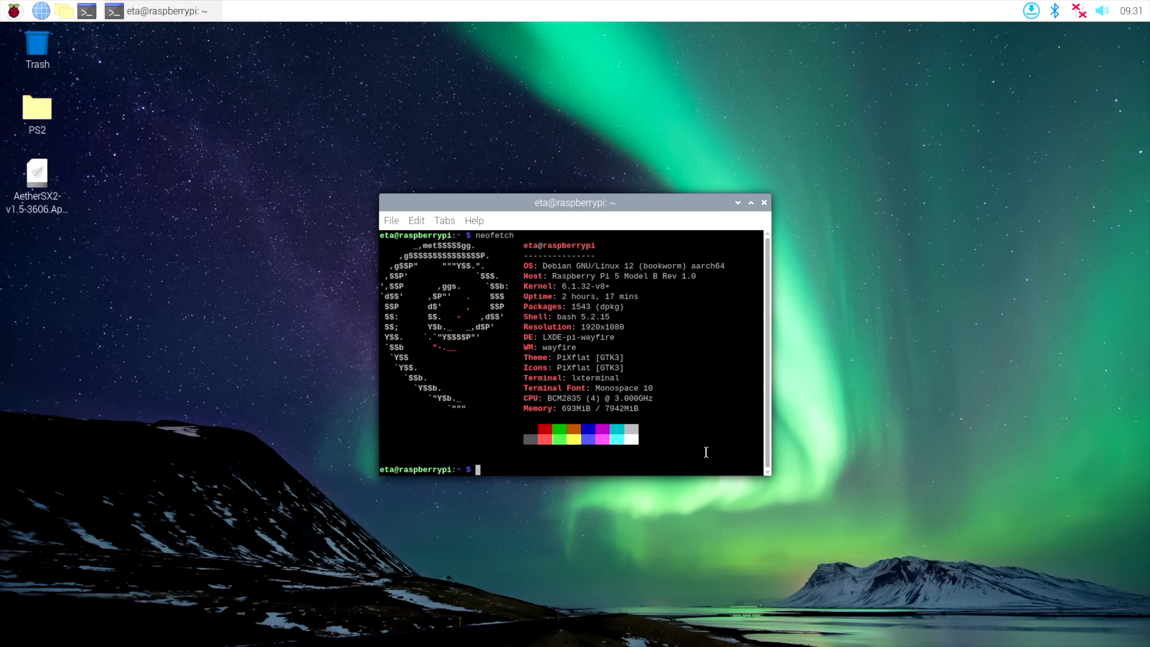
- Close the neofetch terminal and start the AetherSX2 AppImage, reaching its run prompt
left_click(763, 203)
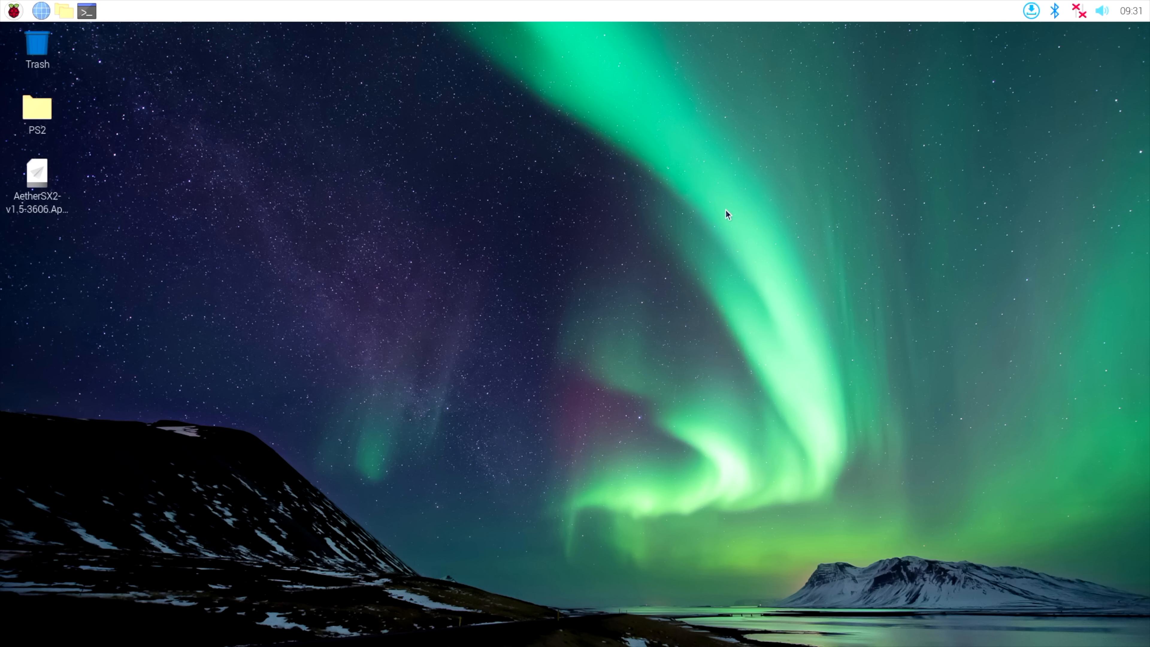
double_click(37, 174)
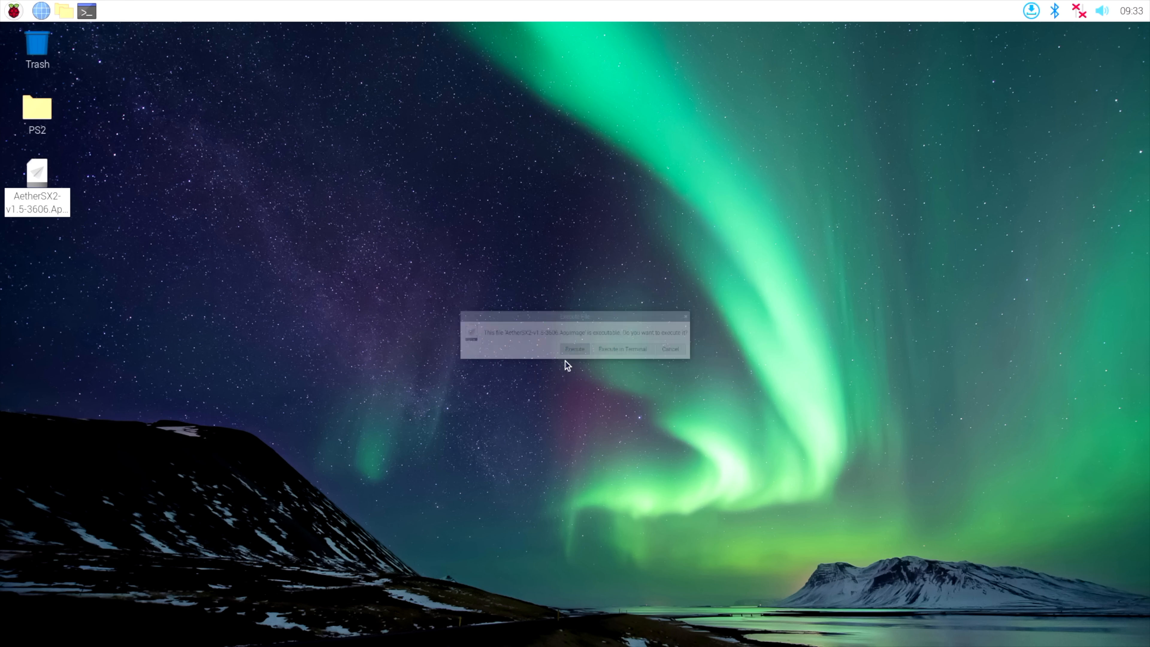
- Execute AetherSX2 and review the EE Cycle Rate and EE Cycle Skipping emulation settings
left_click(575, 349)
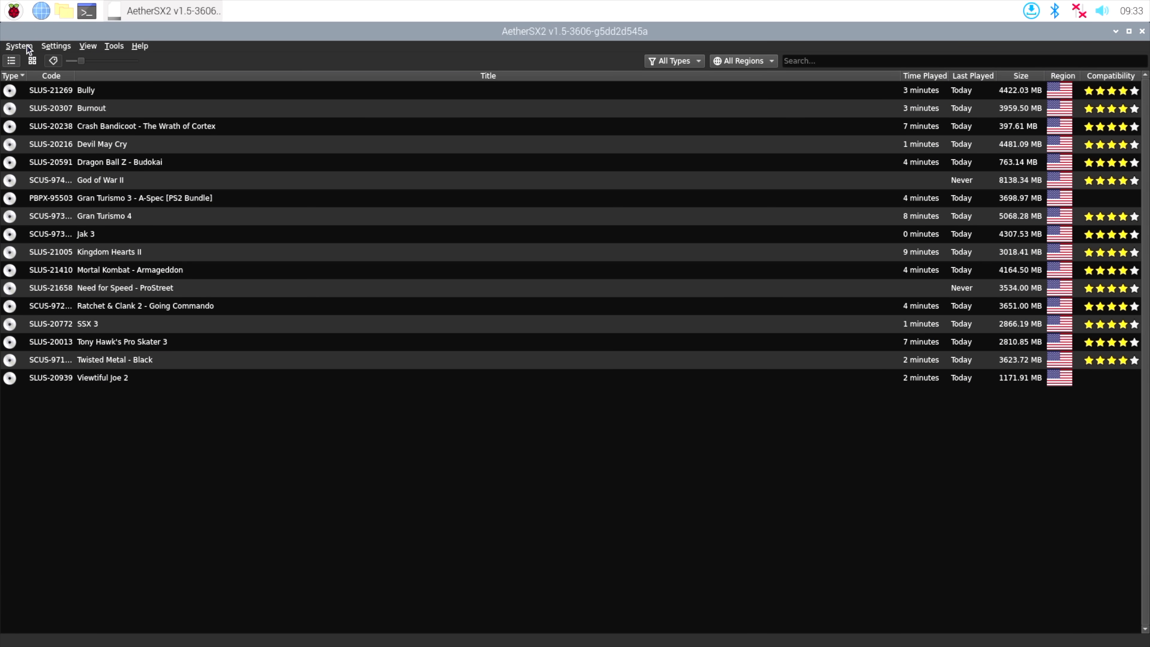
mouse_move(42, 228)
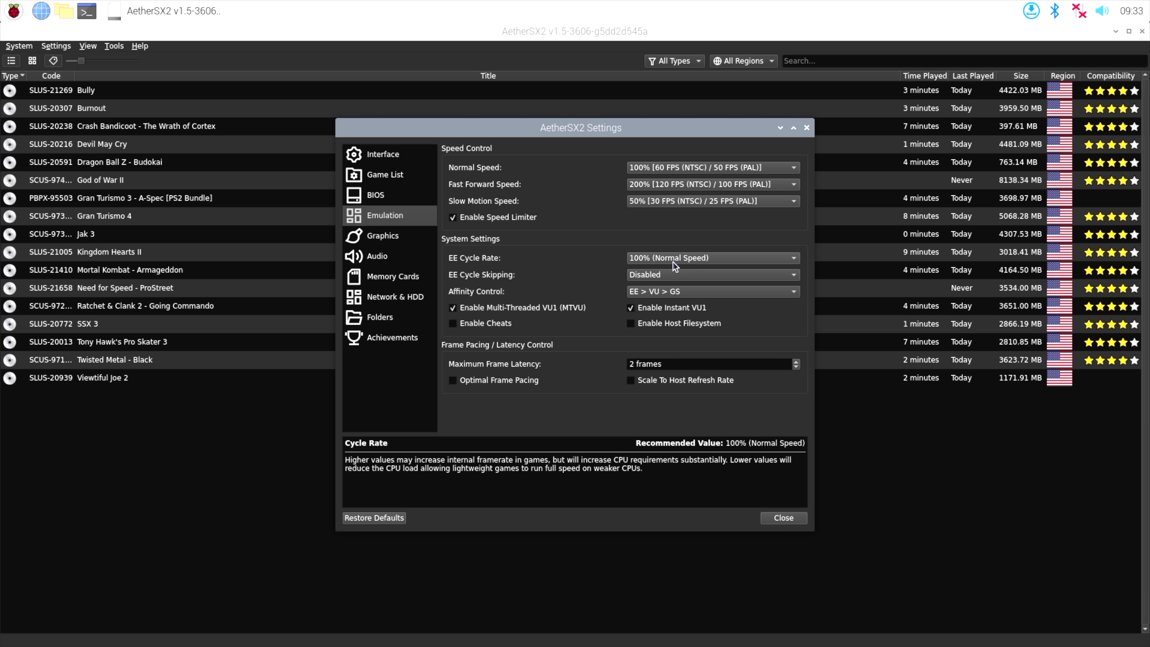
mouse_move(698, 265)
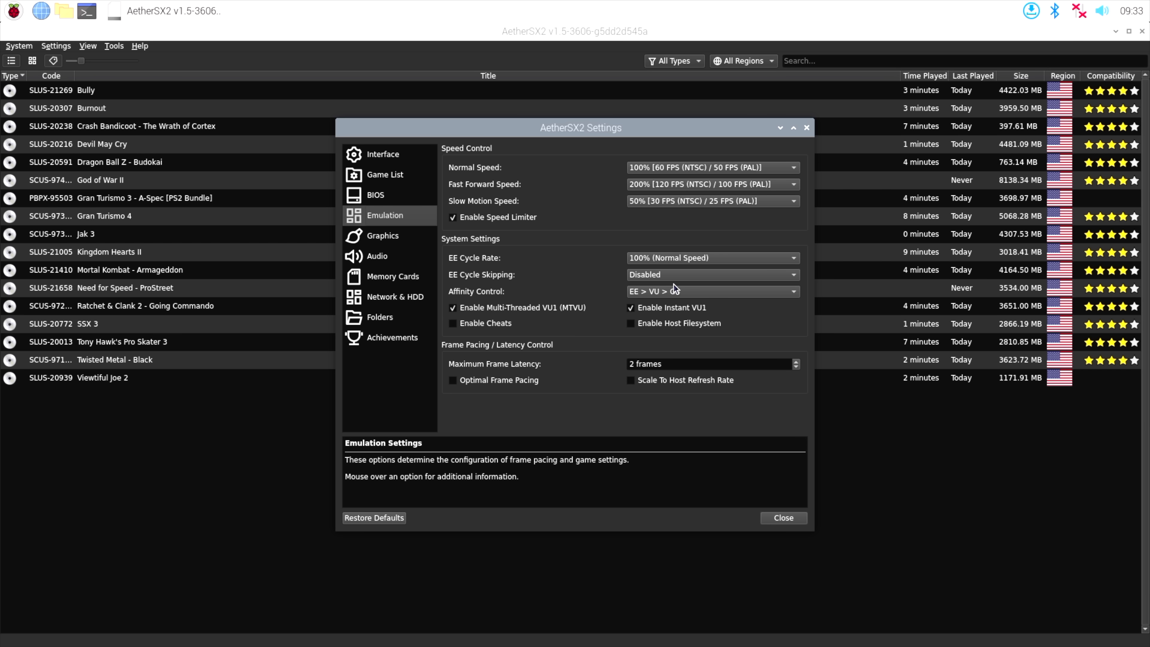
mouse_move(663, 274)
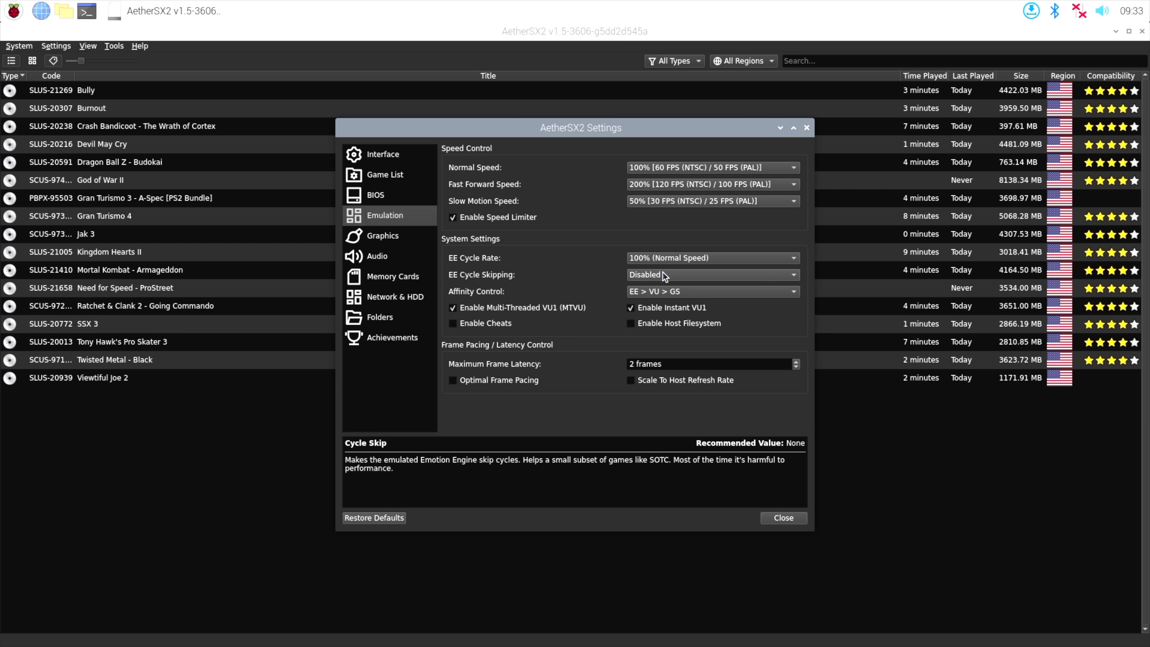
left_click(782, 517)
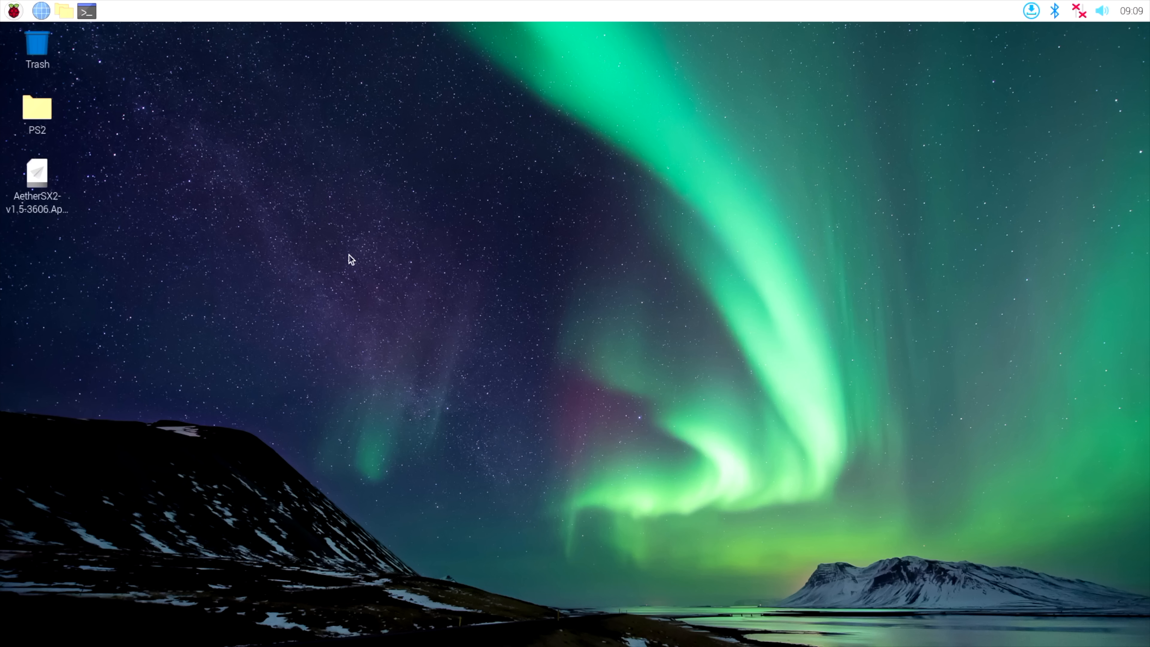
mouse_move(338, 248)
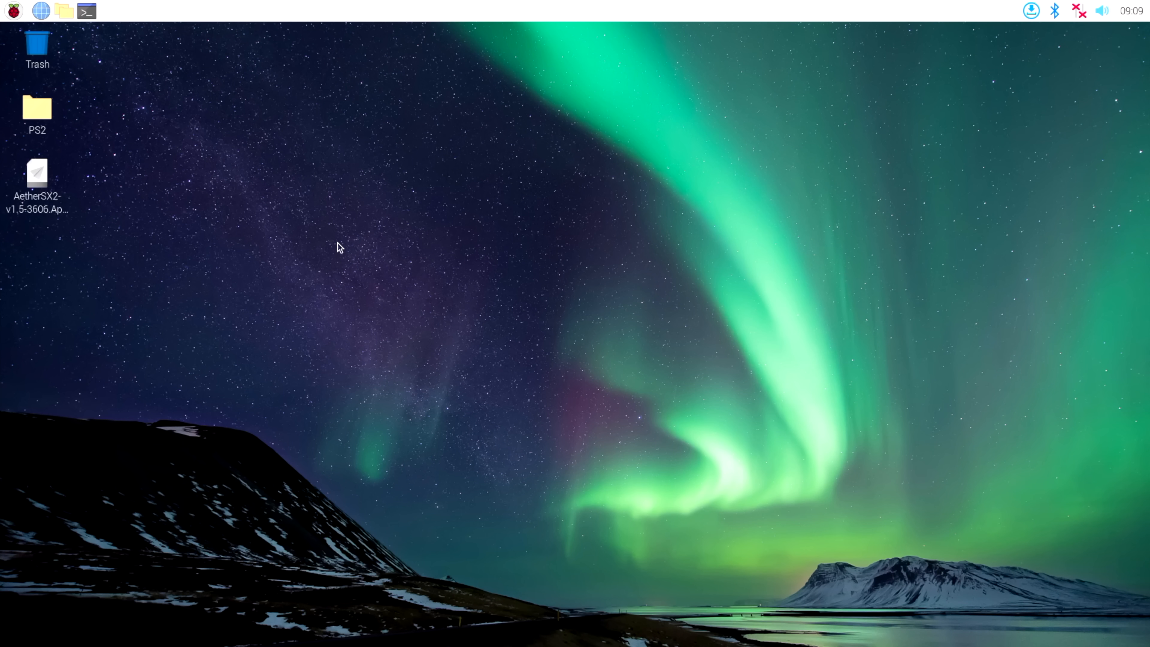
mouse_move(40, 199)
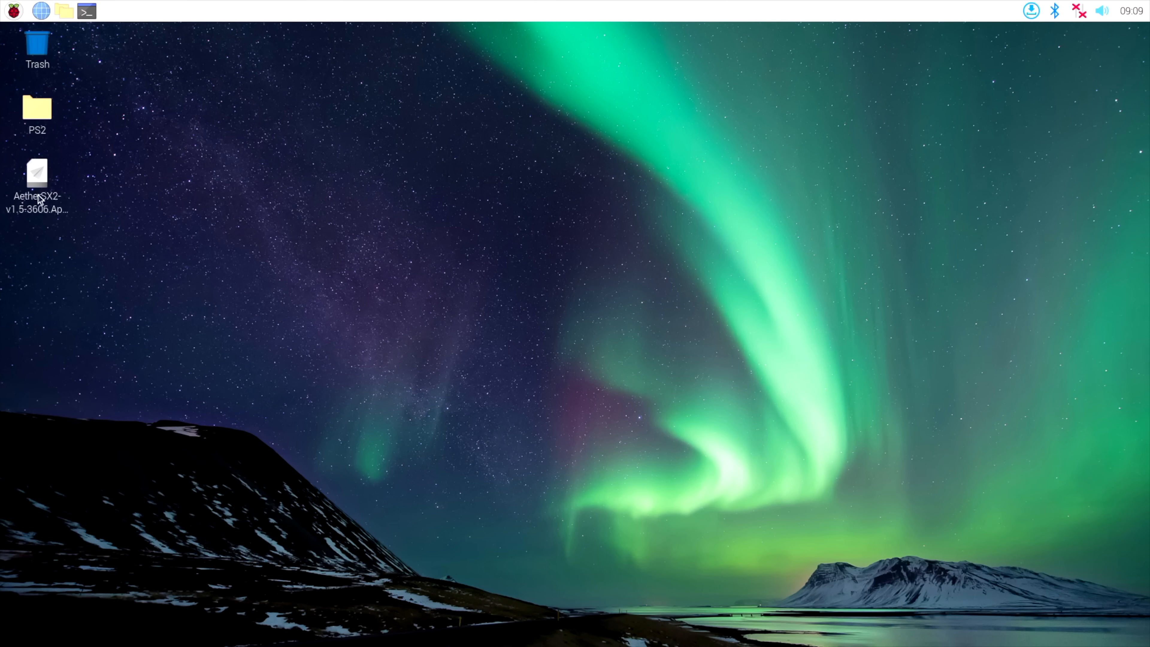
- Relaunch the AetherSX2 AppImage and confirm Execute so the game library loads
double_click(37, 173)
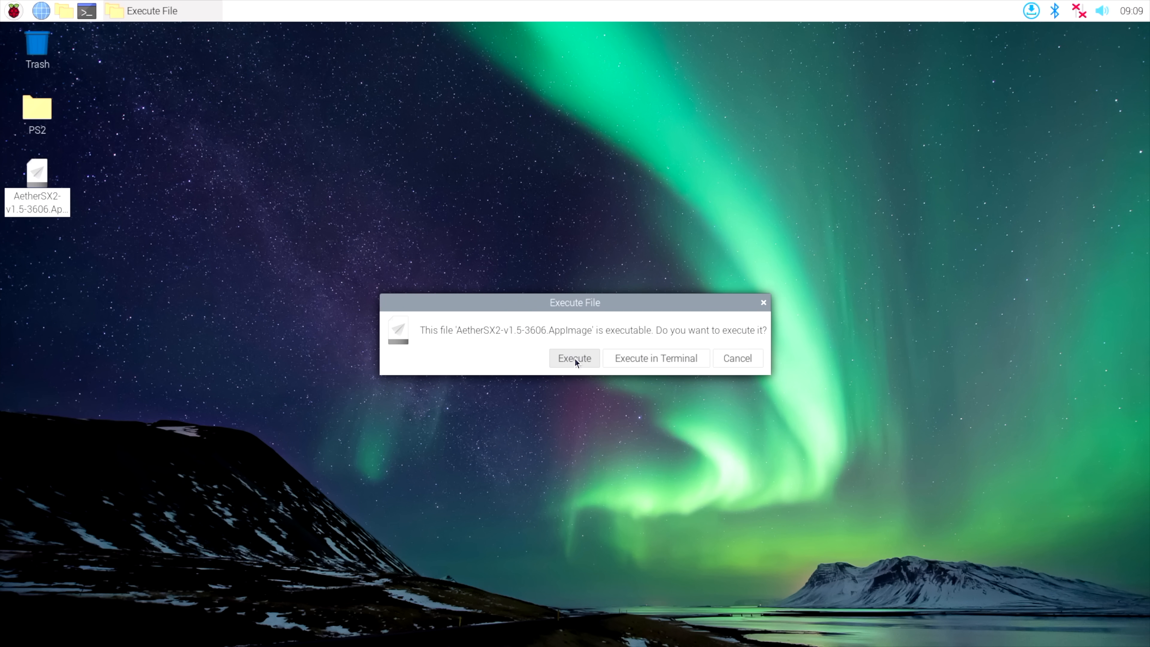
left_click(575, 359)
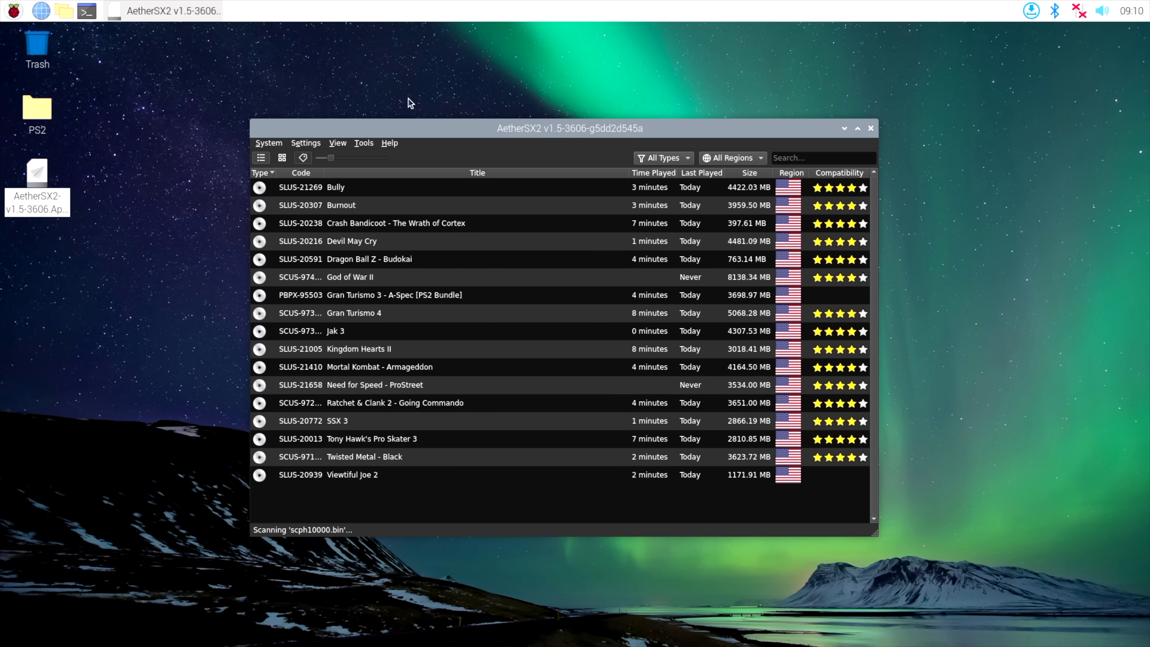
mouse_move(330, 105)
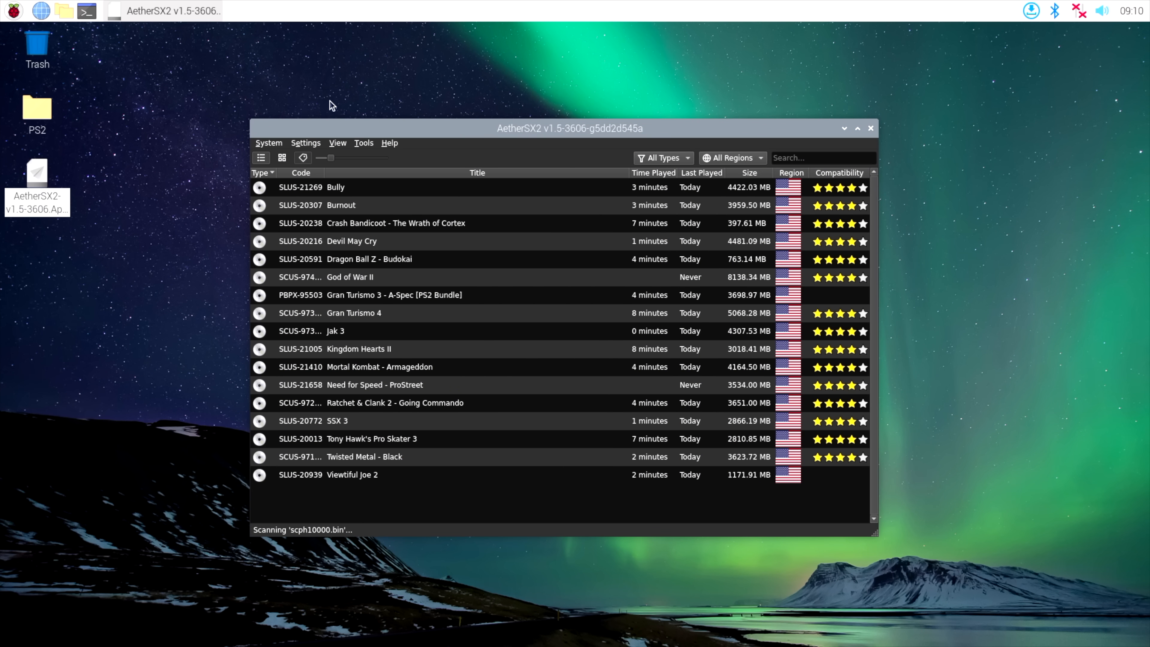